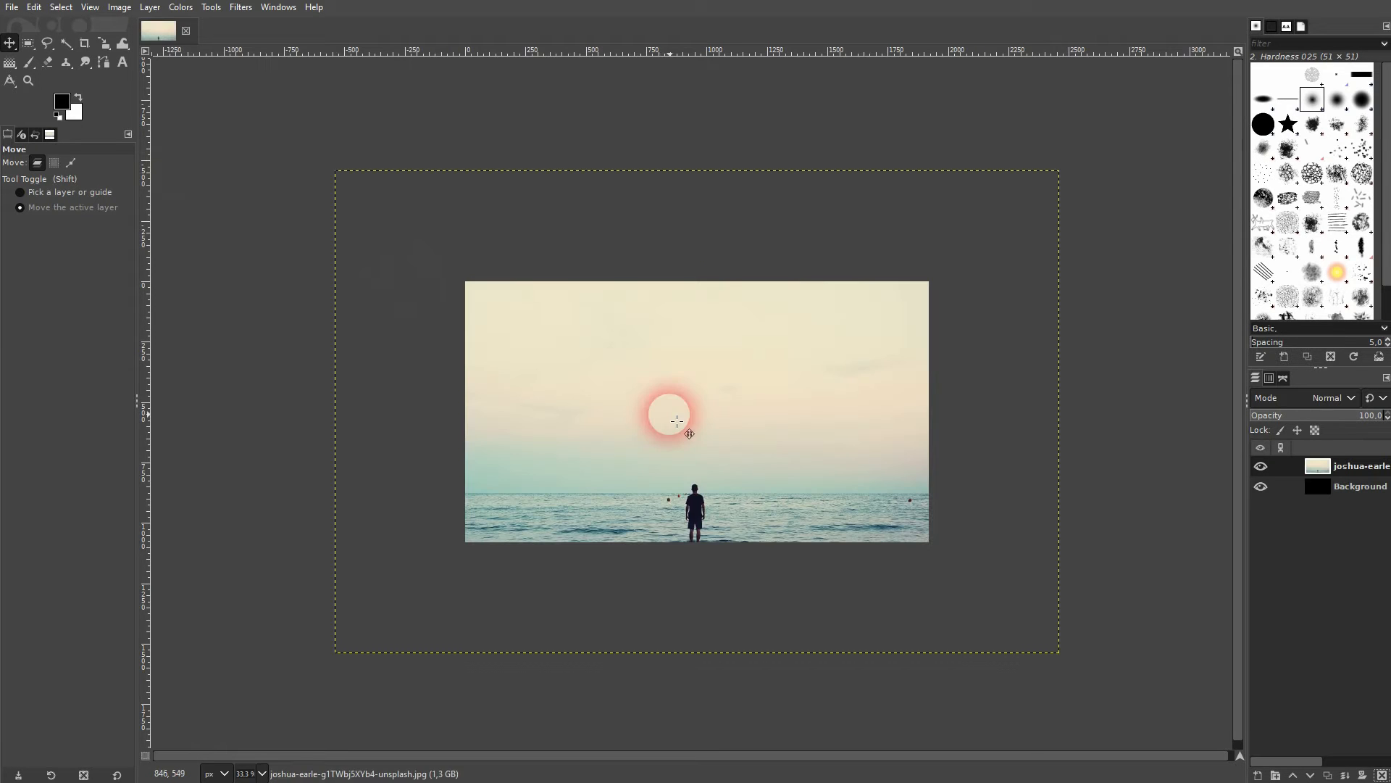
Scale the seascape photo layer up to fill the canvas and name it Original
{"action": "left_click", "coordinate": [104, 44]}
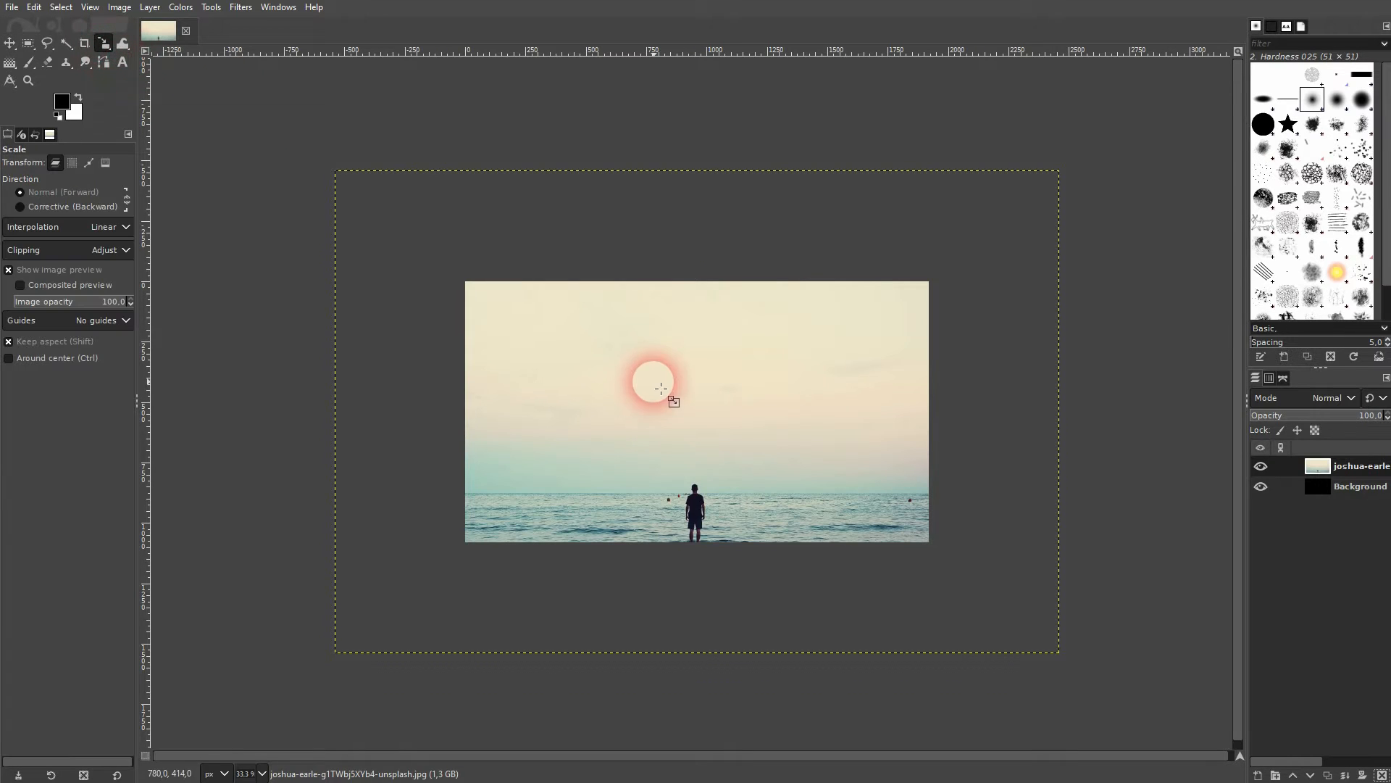
{"action": "left_click", "coordinate": [697, 410]}
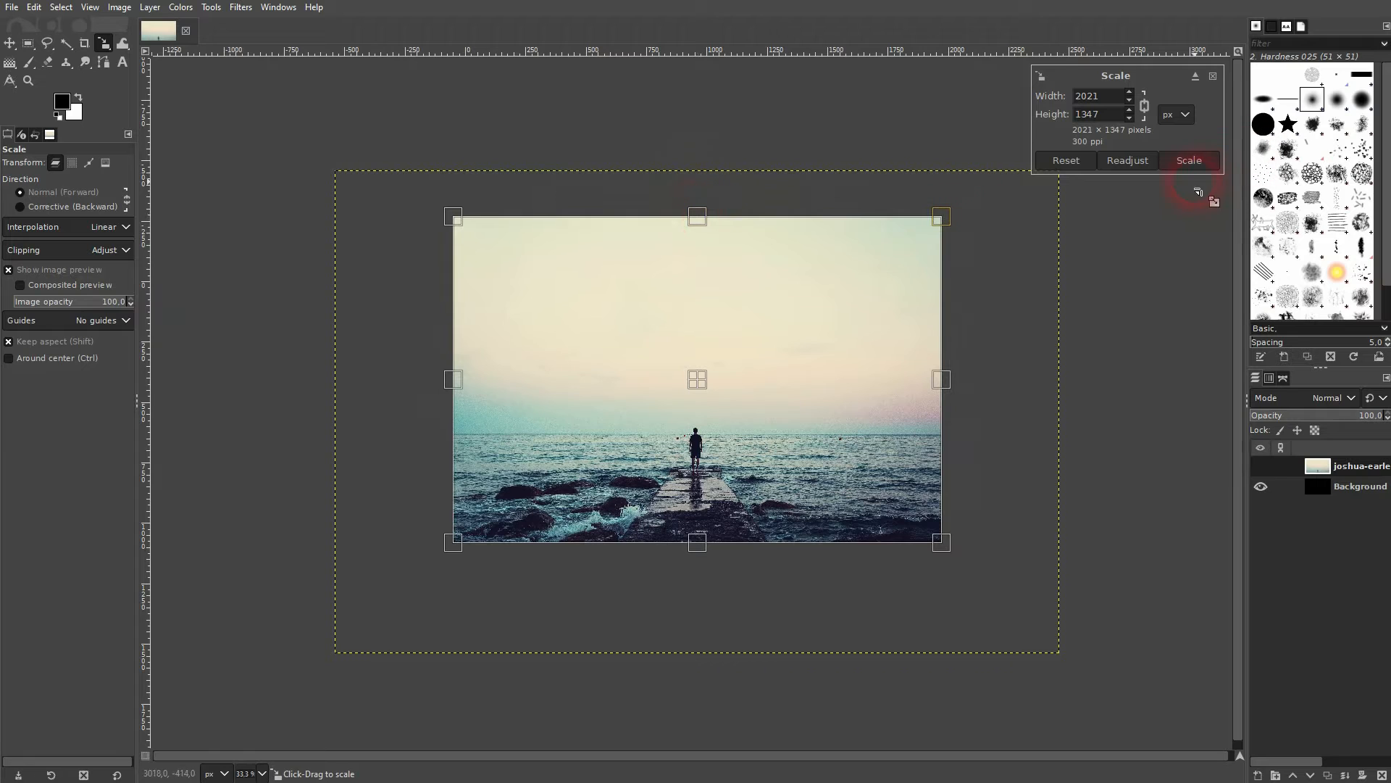
{"action": "left_click", "coordinate": [1188, 159]}
{"action": "type", "text": "Original"}
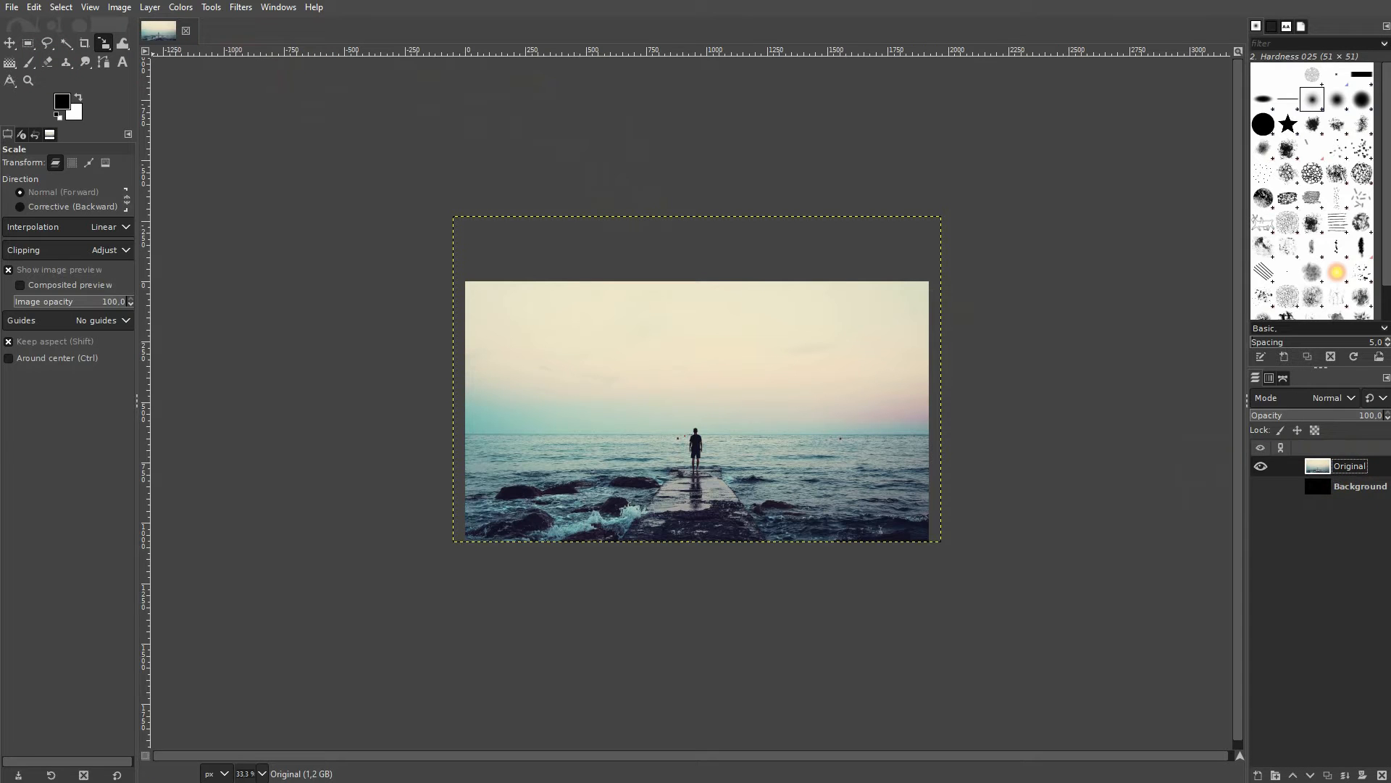
Add the starry night photo as a layer, scale it up and move its stars over the sky
{"action": "left_click", "coordinate": [622, 330]}
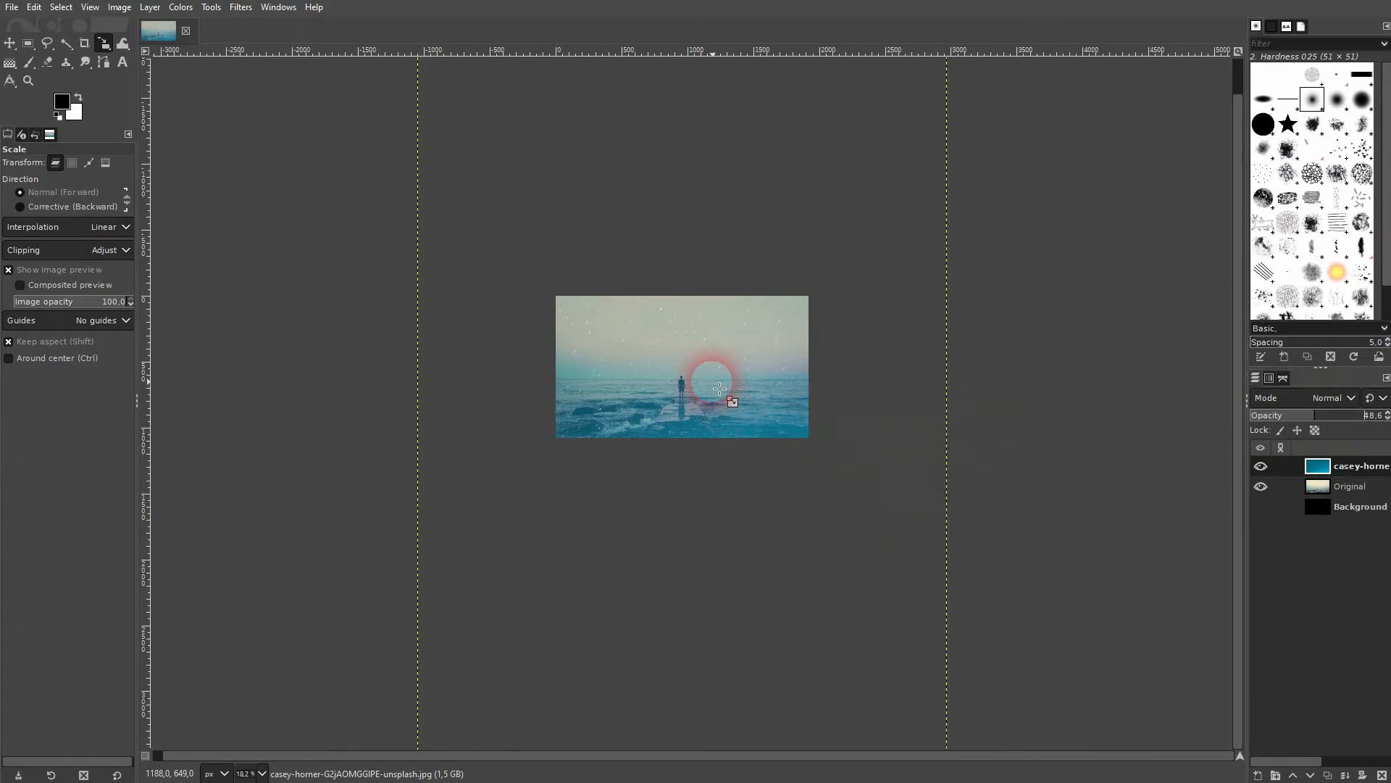
{"action": "left_click", "coordinate": [683, 367]}
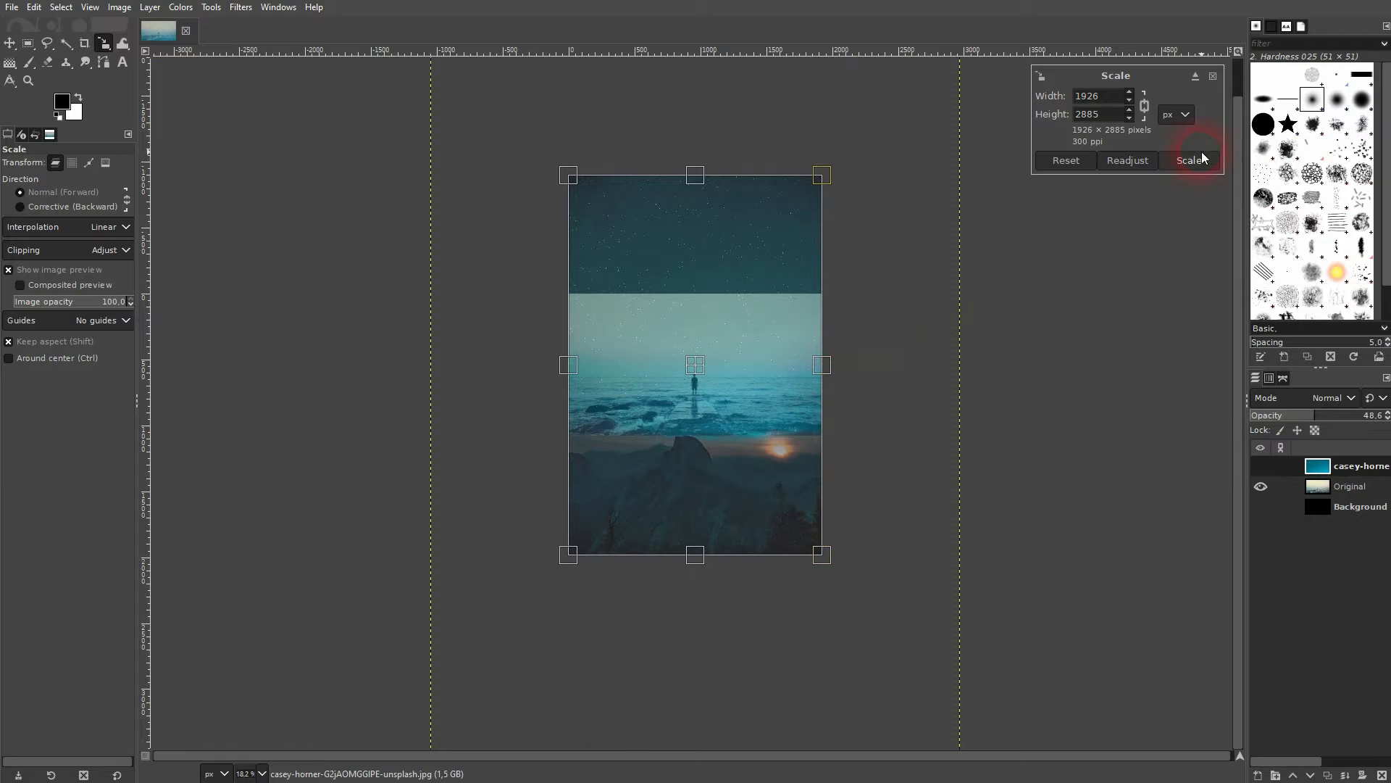
{"action": "left_click", "coordinate": [1188, 161]}
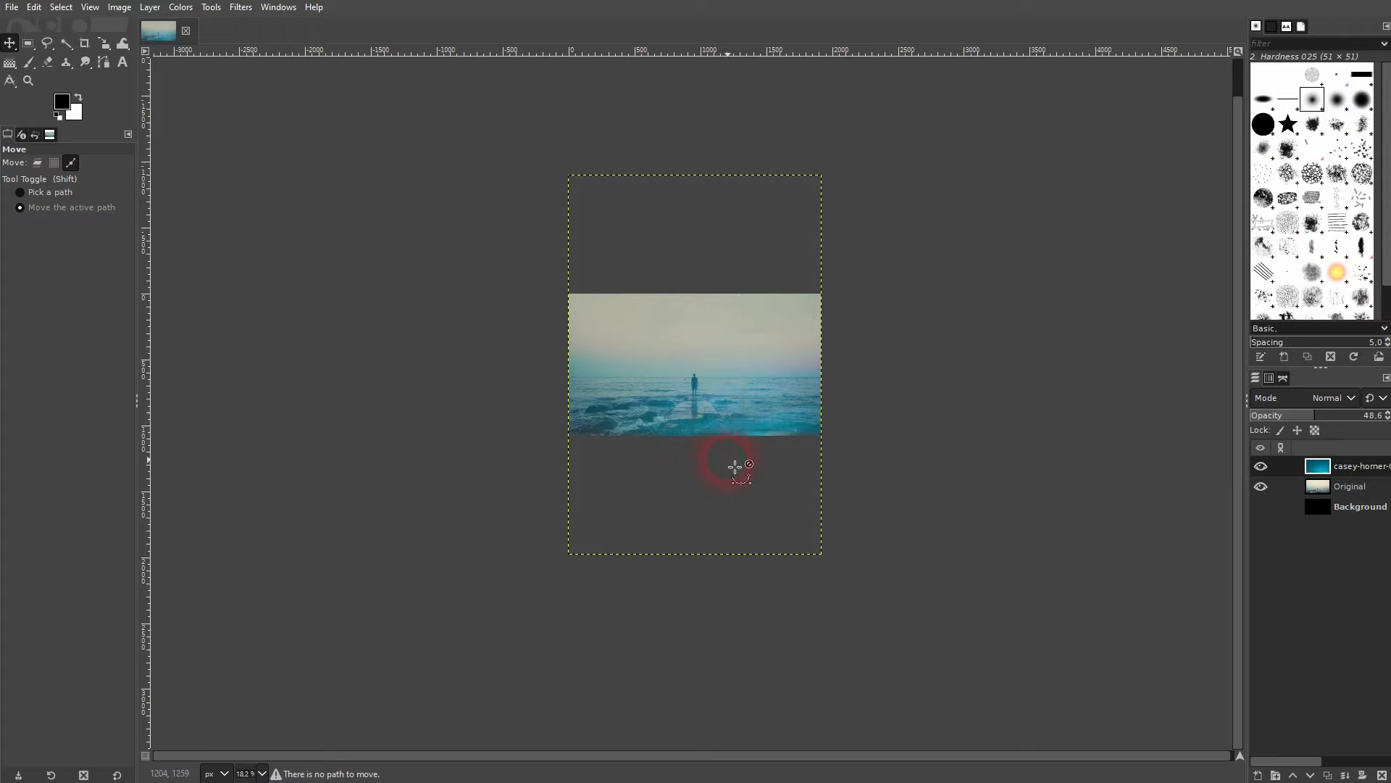
{"action": "left_click", "coordinate": [38, 162]}
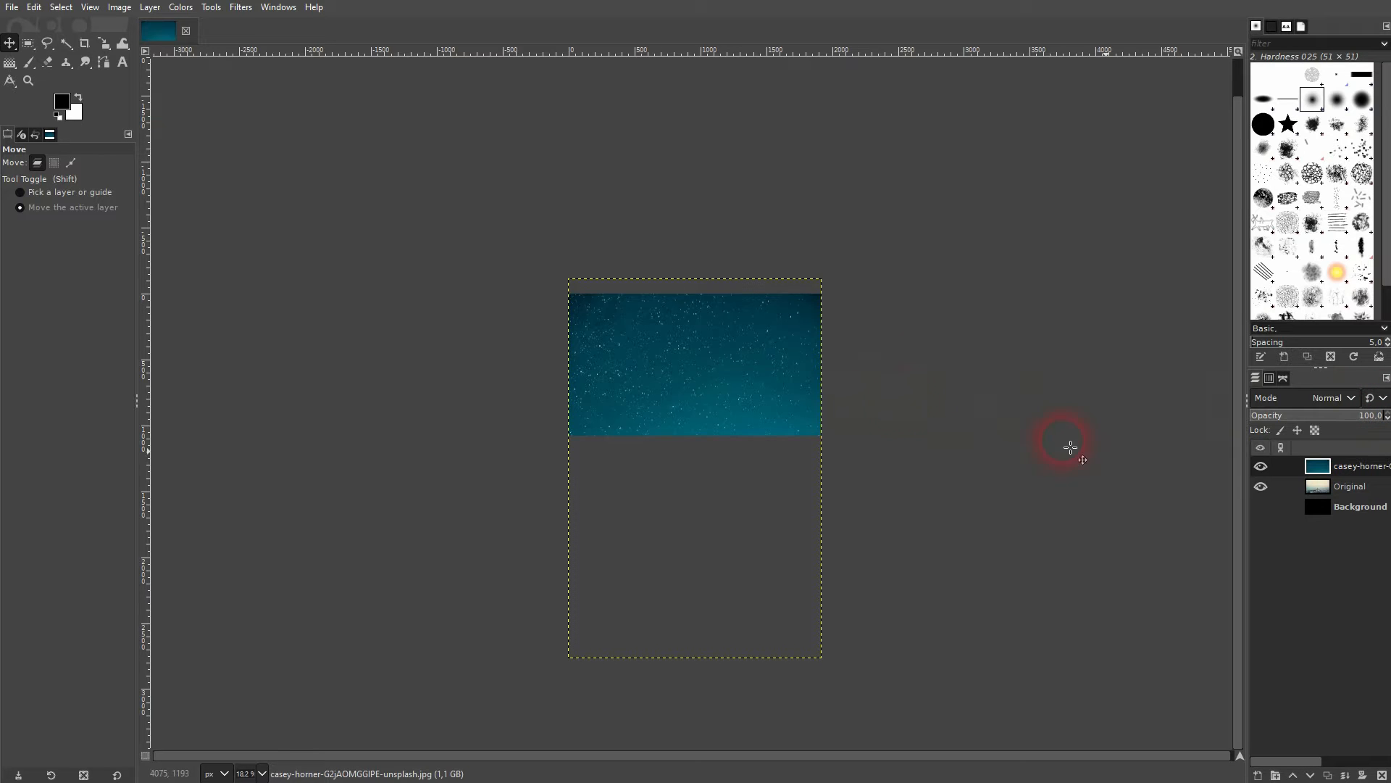
{"action": "mouse_move", "coordinate": [1321, 777]}
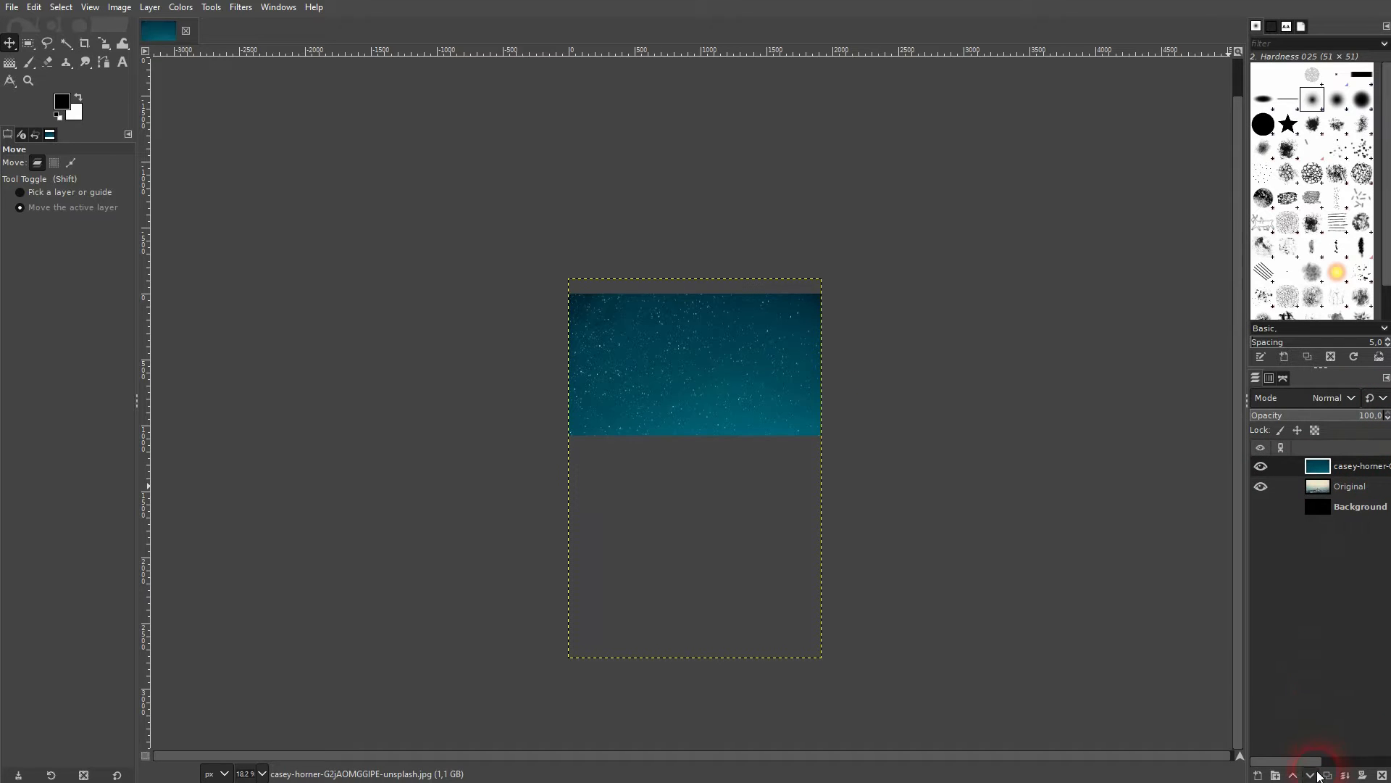
Raise Original above the star layer, add a white full-opacity layer mask and target the mask
{"action": "left_click", "coordinate": [1348, 466]}
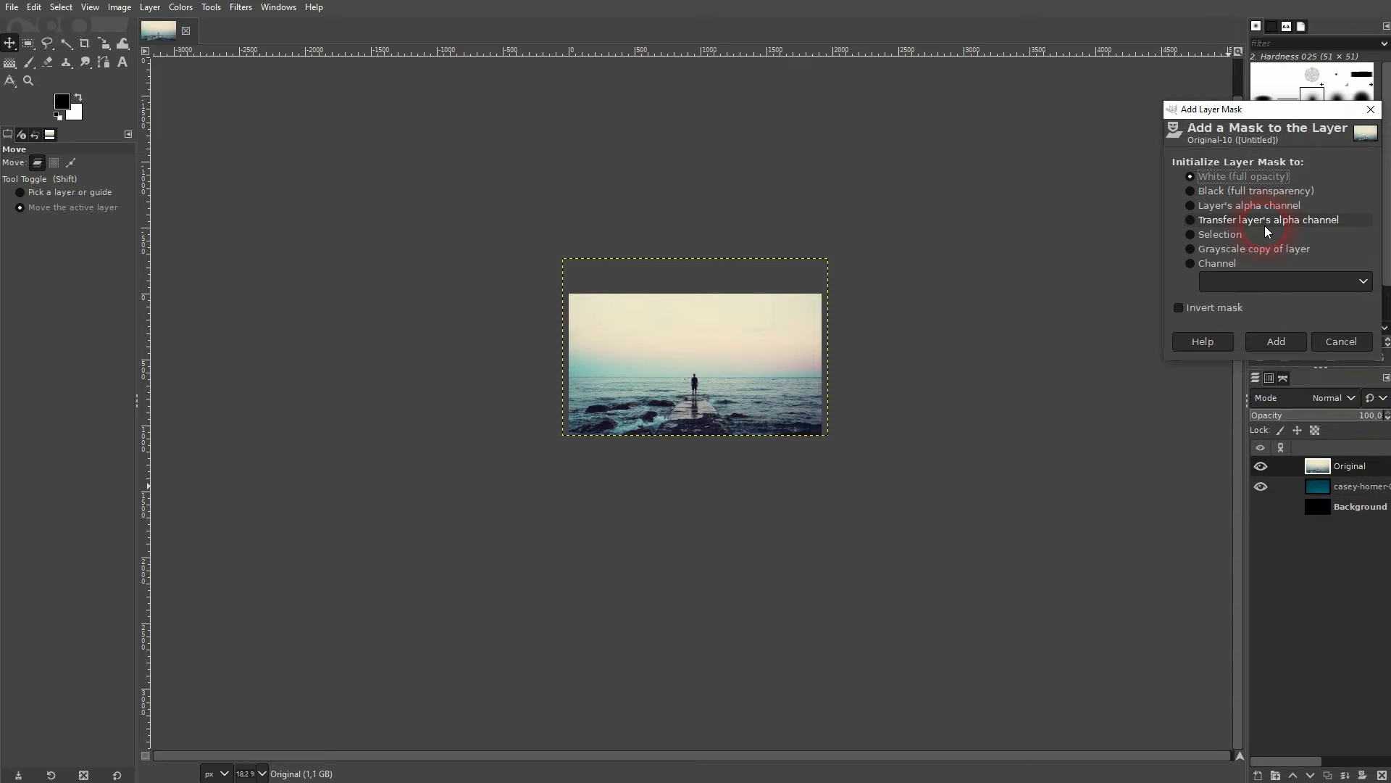
{"action": "left_click", "coordinate": [1274, 340]}
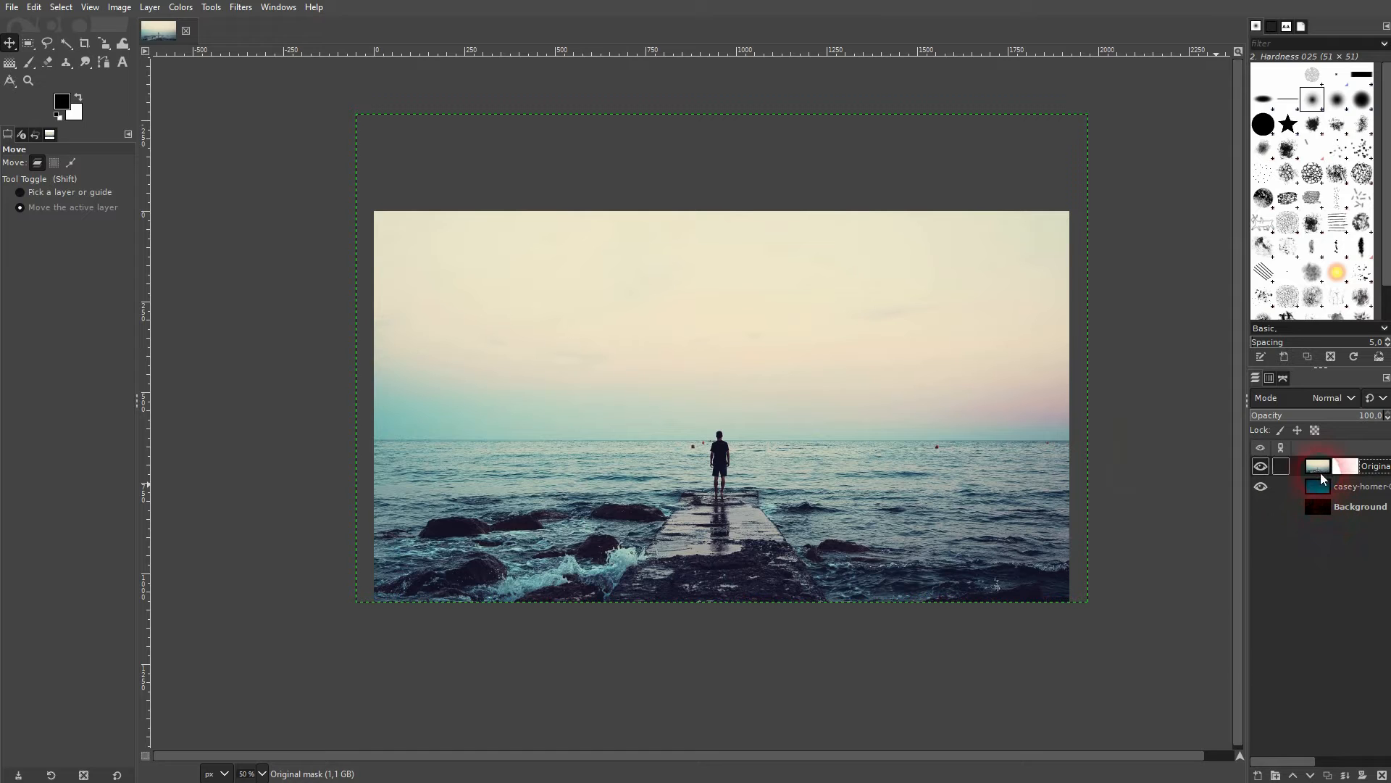
{"action": "left_click", "coordinate": [1358, 485]}
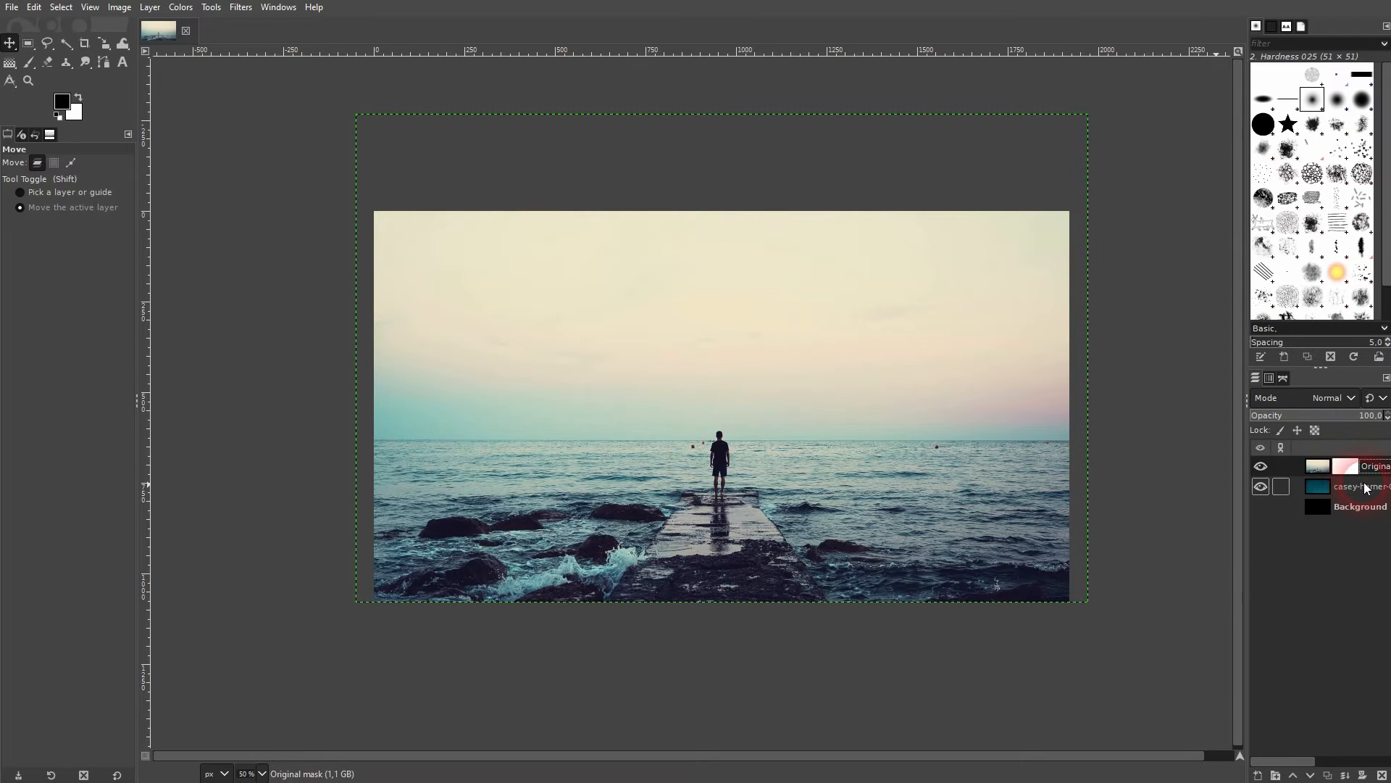
Set up the Paintbrush with size about 895 and confirm black as the foreground colour
{"action": "left_click", "coordinate": [29, 60]}
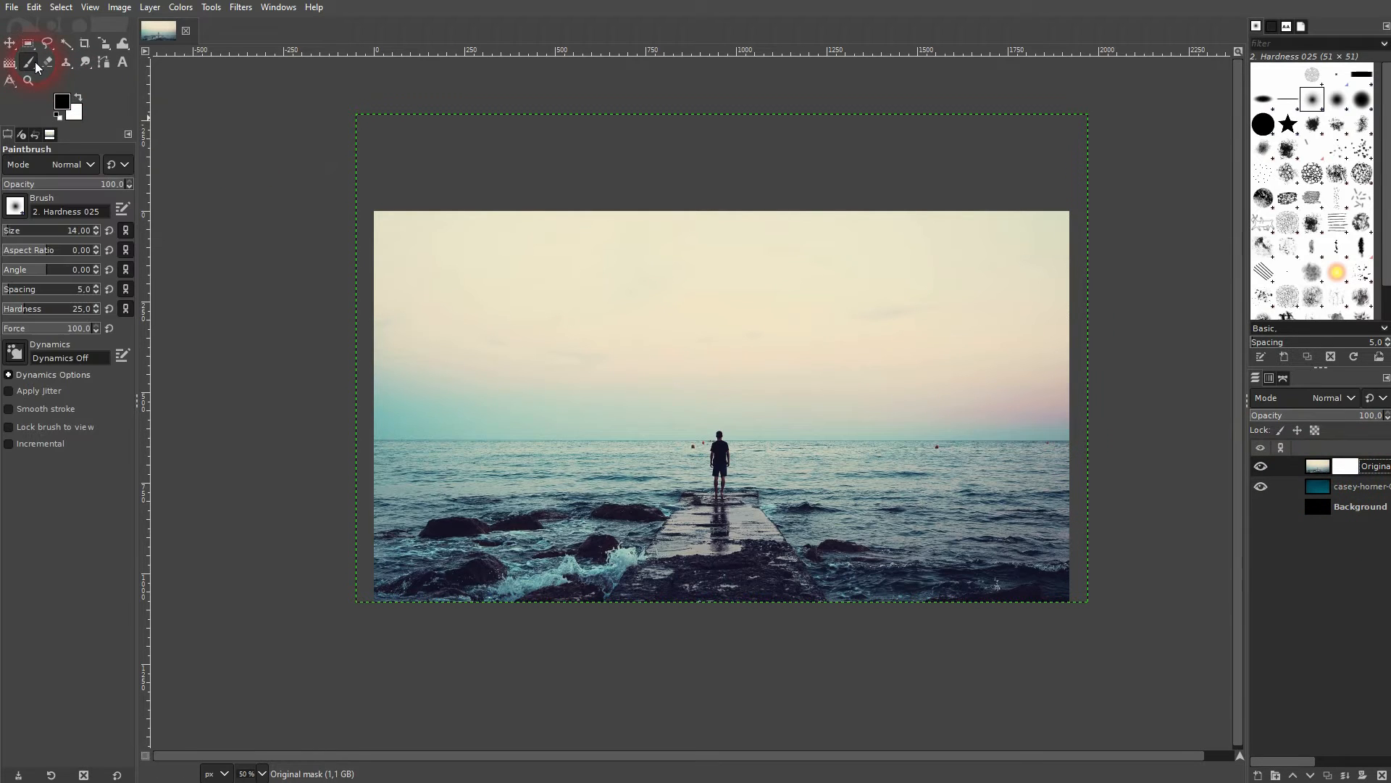
{"action": "left_click", "coordinate": [14, 207]}
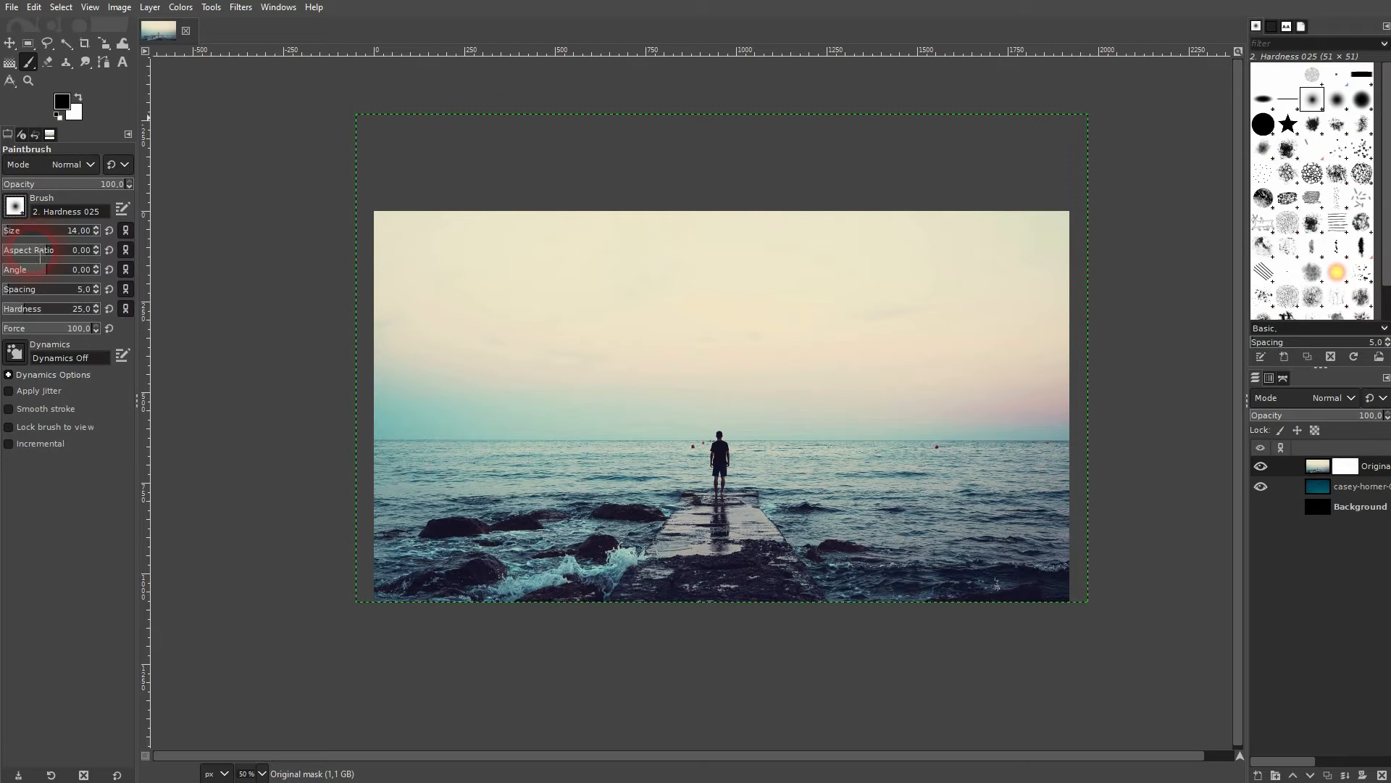
{"action": "left_click", "coordinate": [555, 286]}
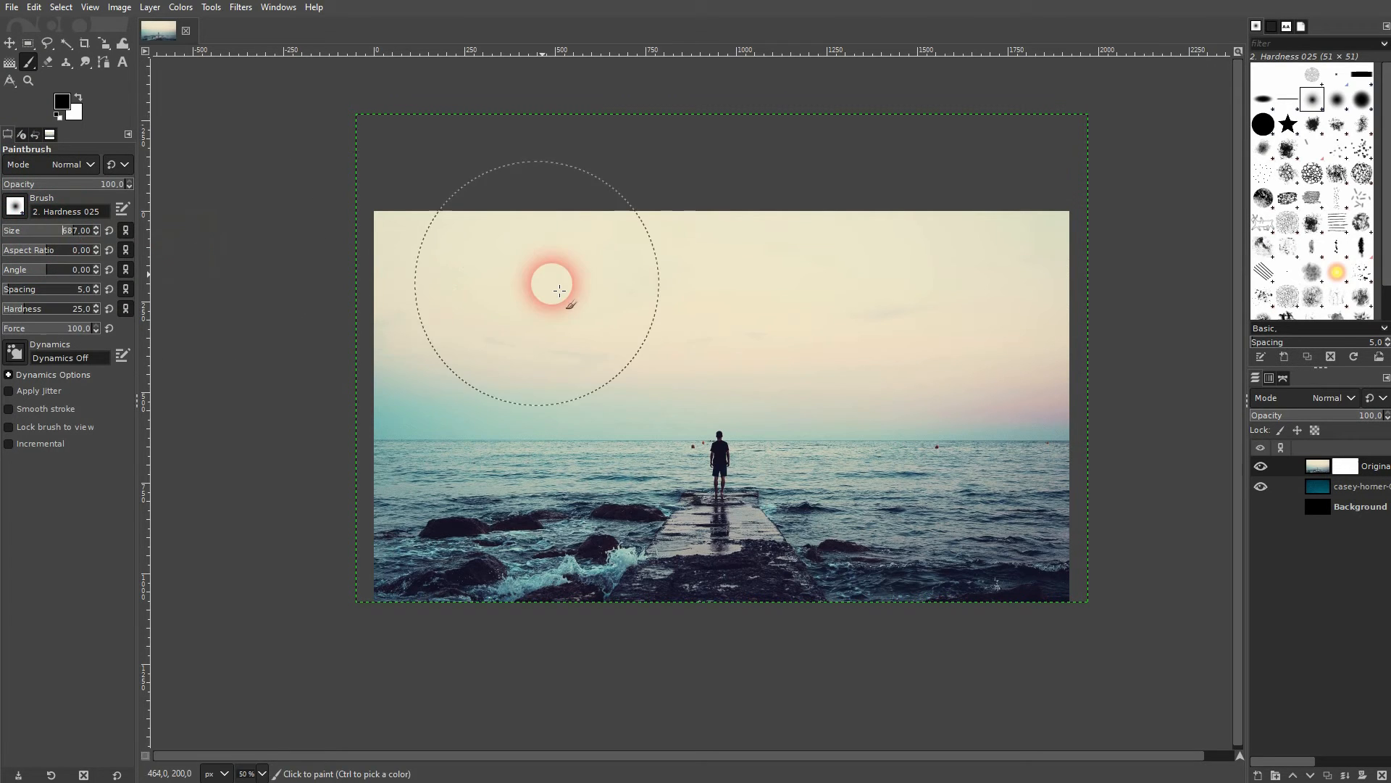
{"action": "key", "text": "ctrl+z"}
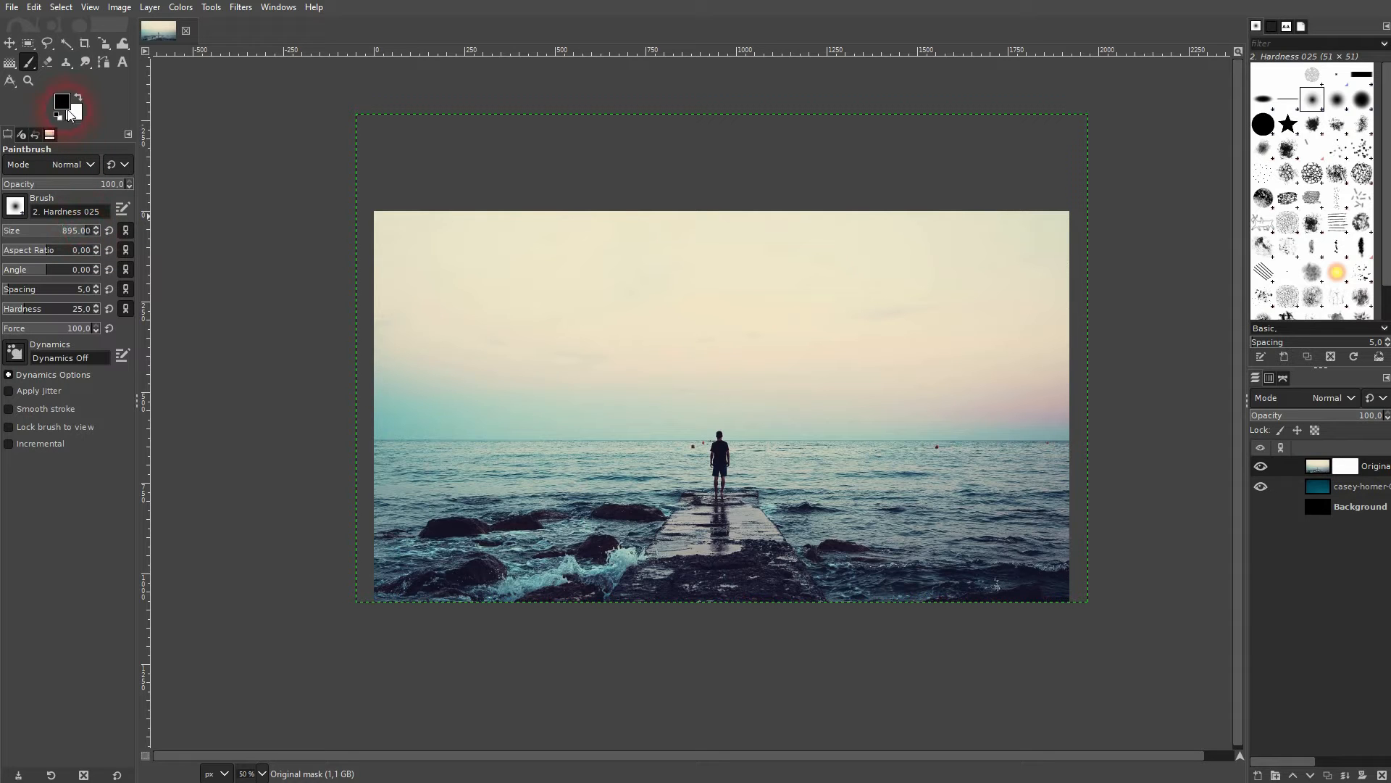
{"action": "left_click", "coordinate": [61, 100]}
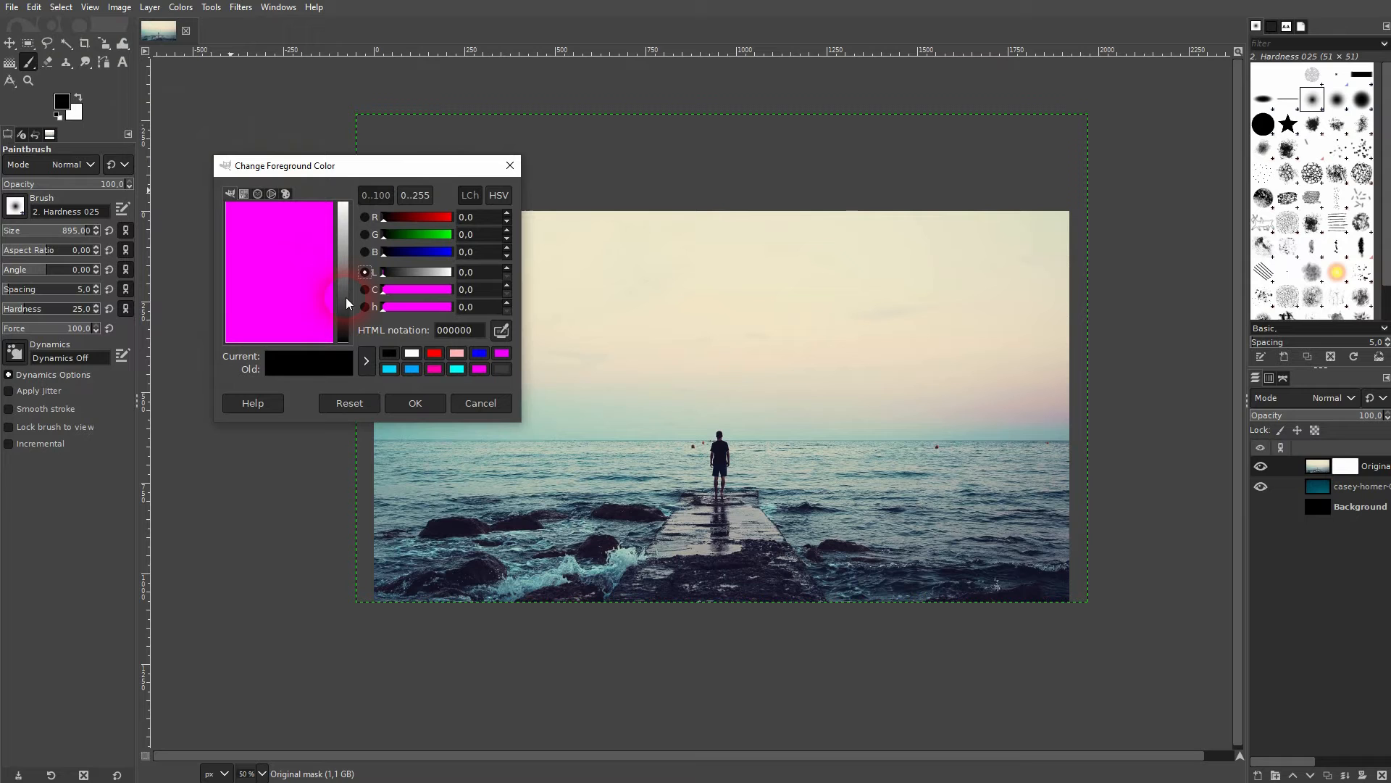
{"action": "left_click", "coordinate": [258, 192]}
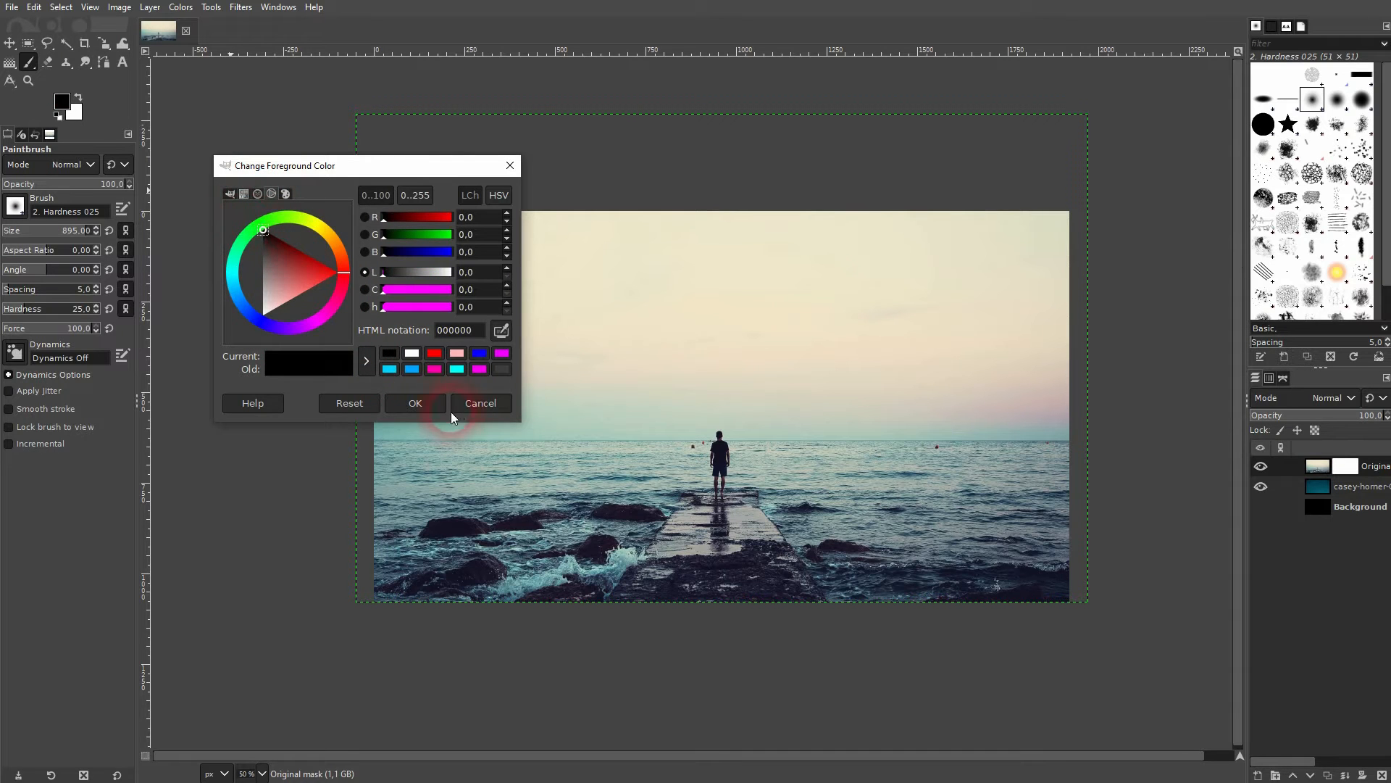
{"action": "left_click", "coordinate": [415, 403]}
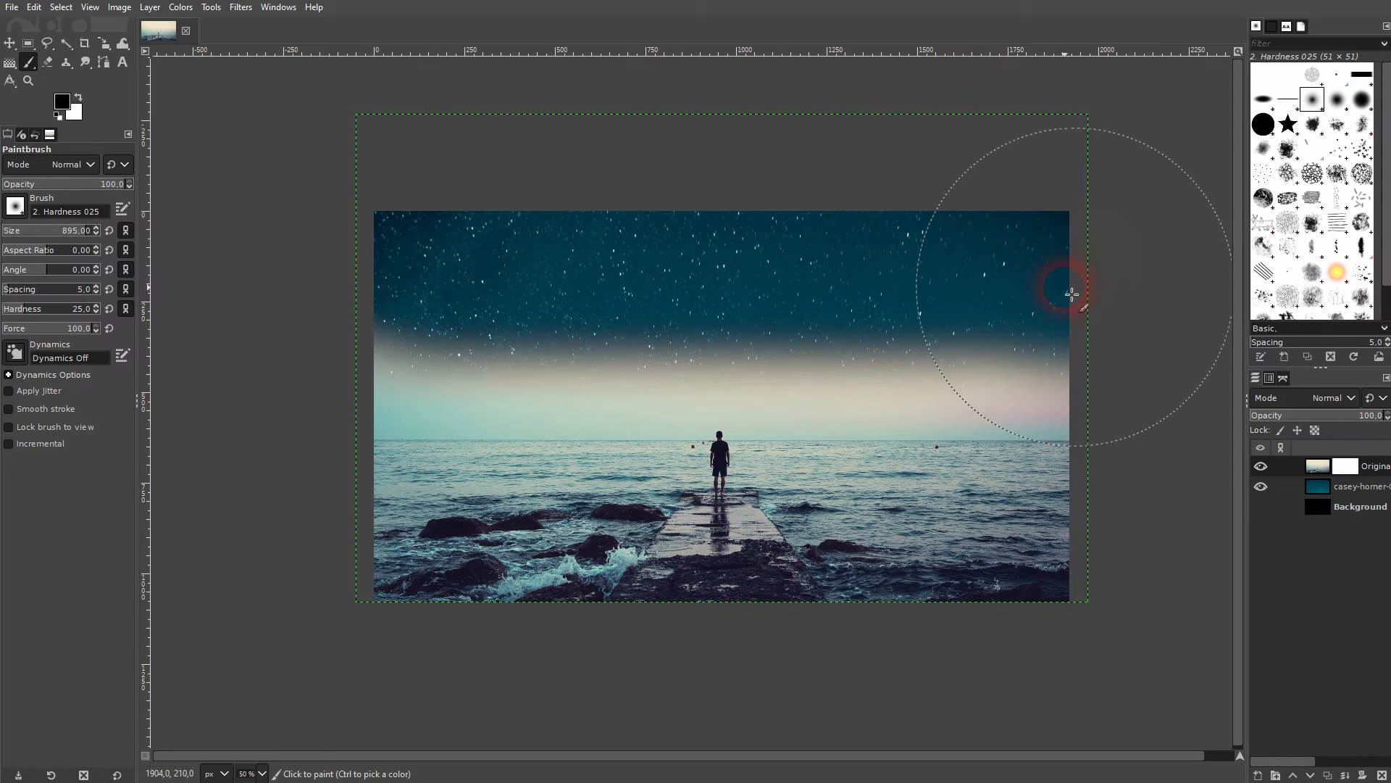
{"action": "mouse_move", "coordinate": [398, 294]}
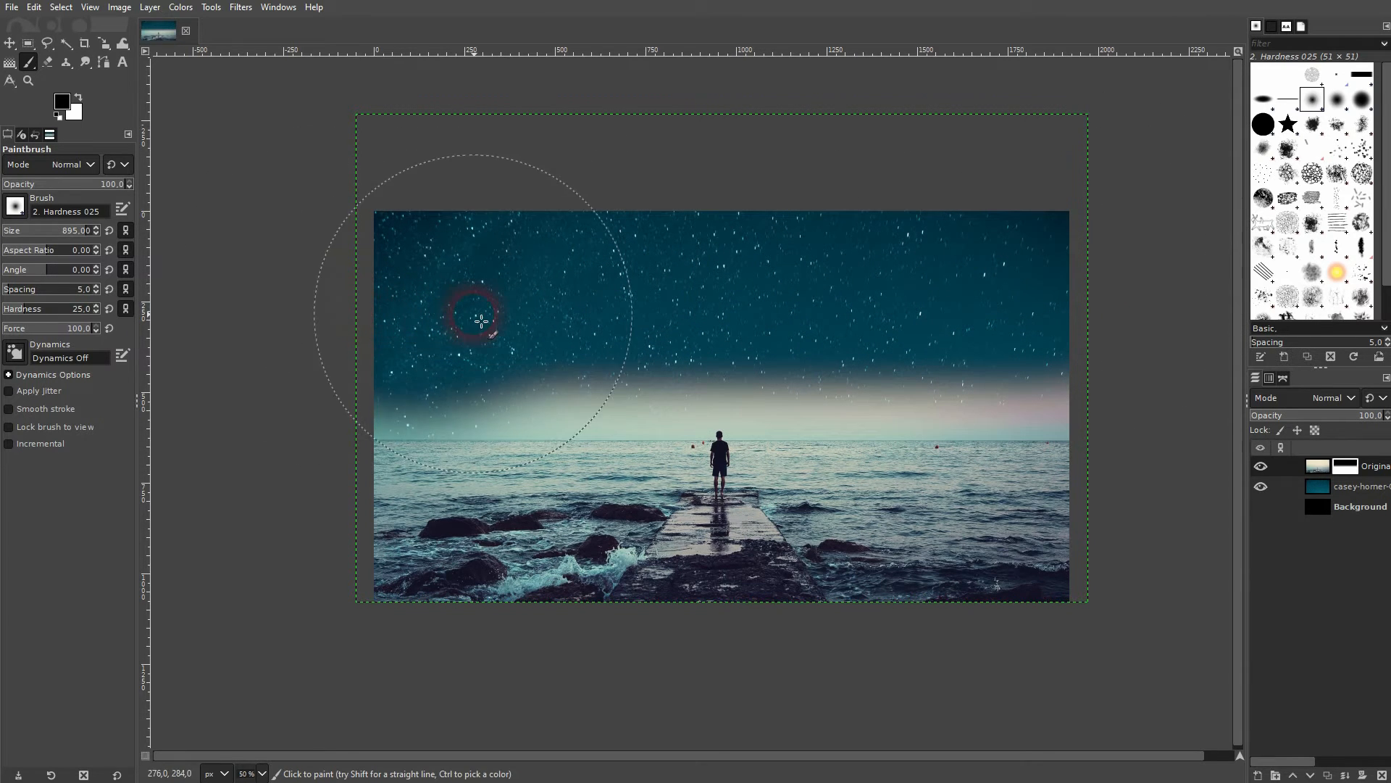
{"action": "mouse_move", "coordinate": [744, 330]}
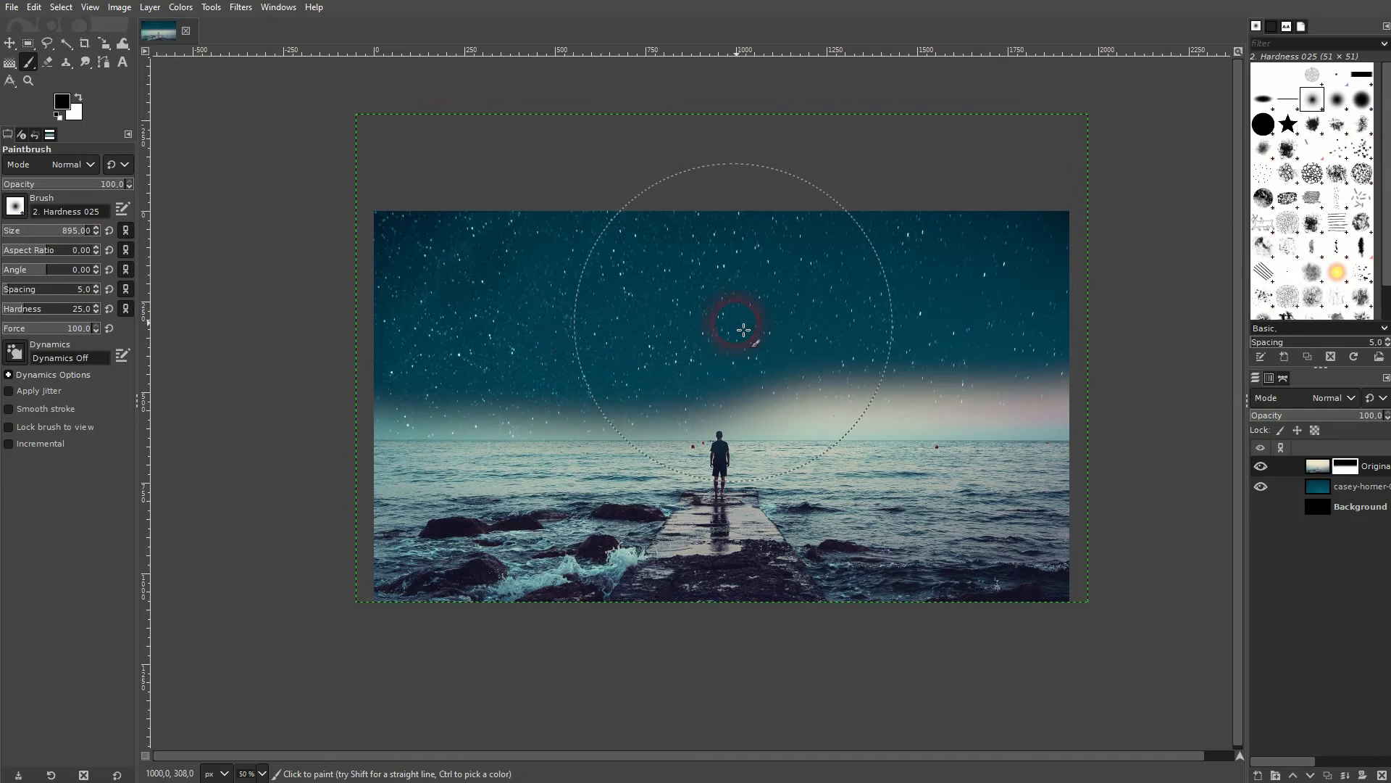
{"action": "mouse_move", "coordinate": [991, 329]}
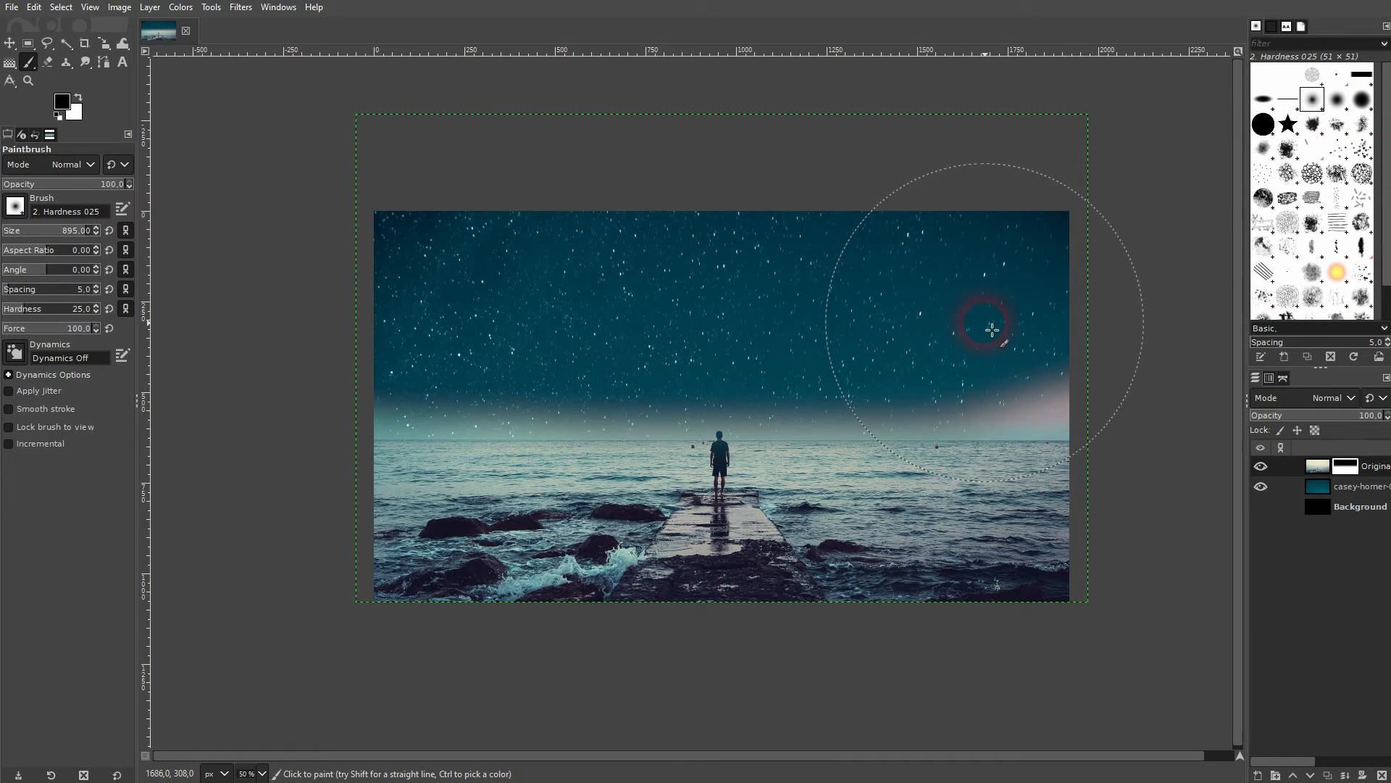
{"action": "mouse_move", "coordinate": [1087, 329]}
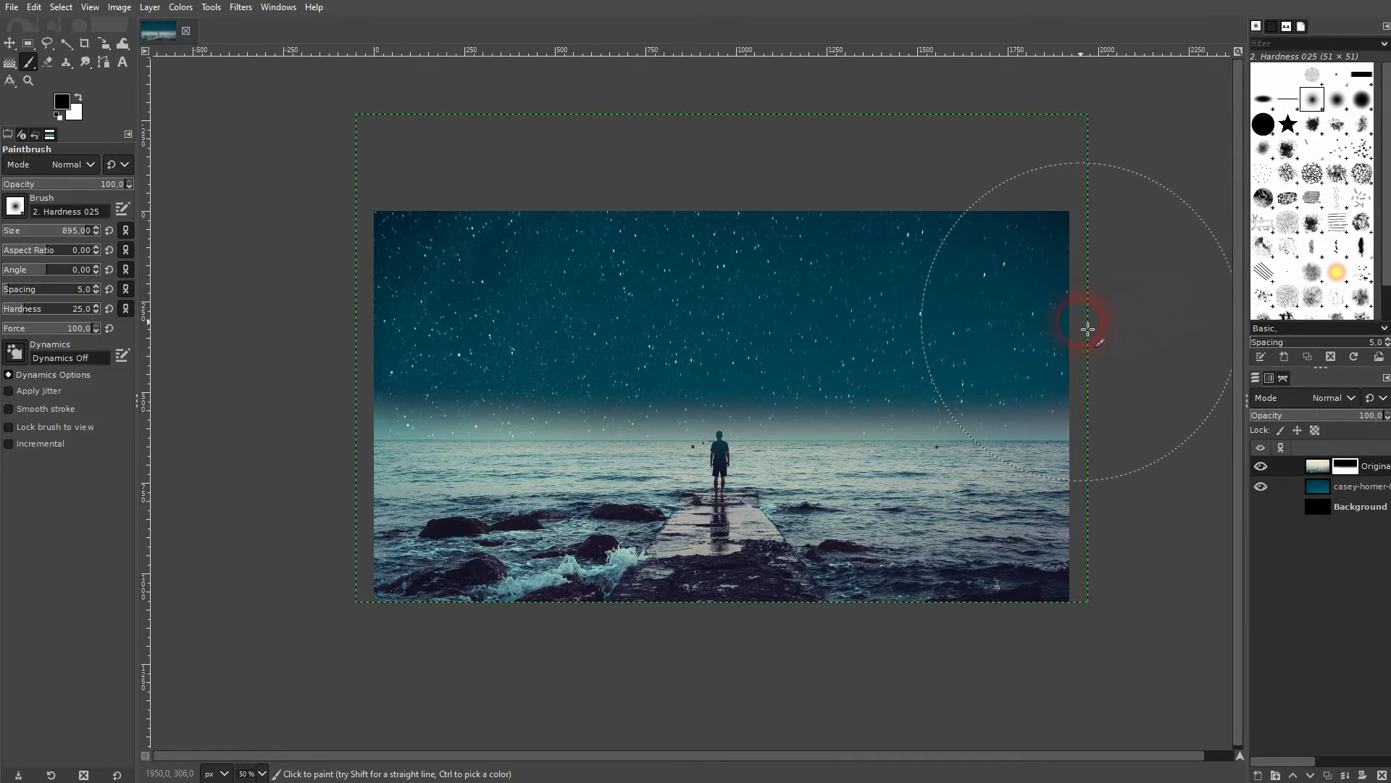
{"action": "mouse_move", "coordinate": [971, 335]}
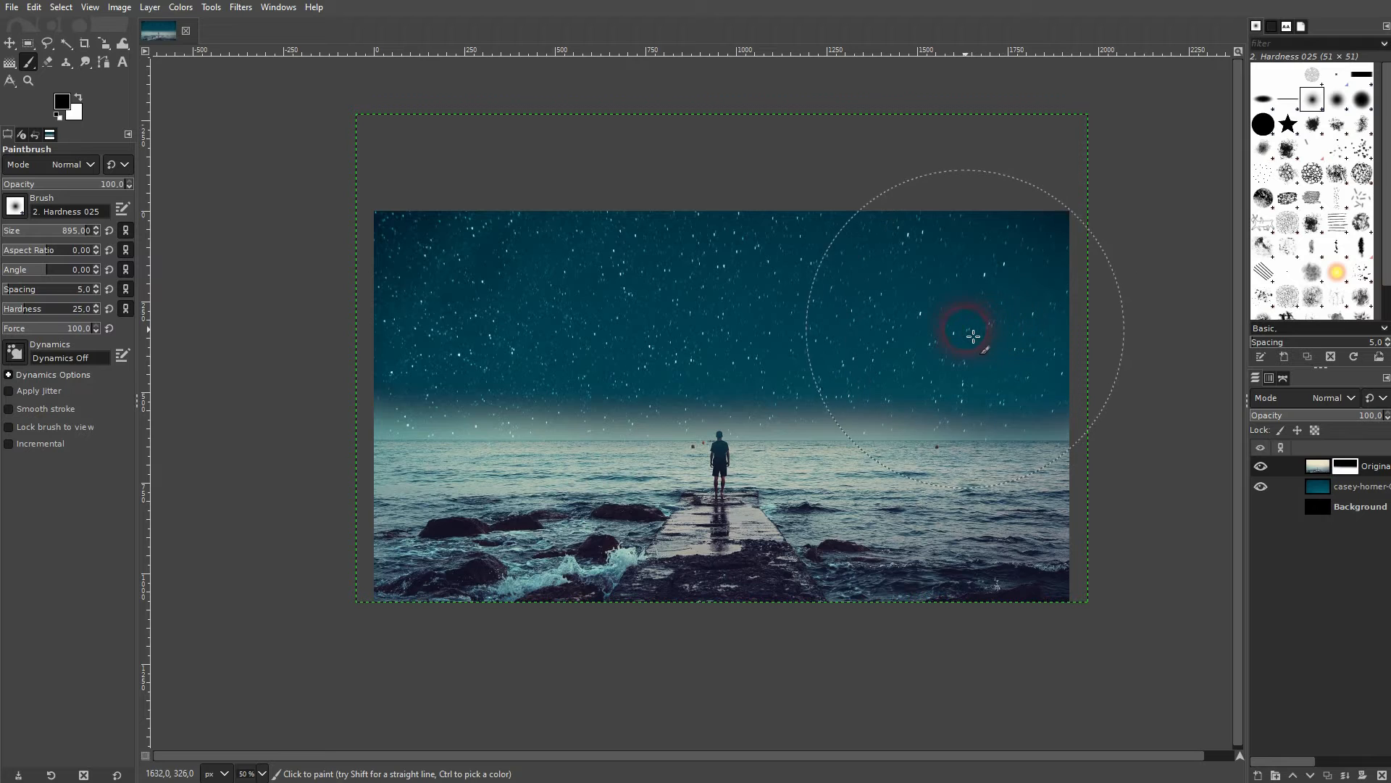
{"action": "mouse_move", "coordinate": [823, 335]}
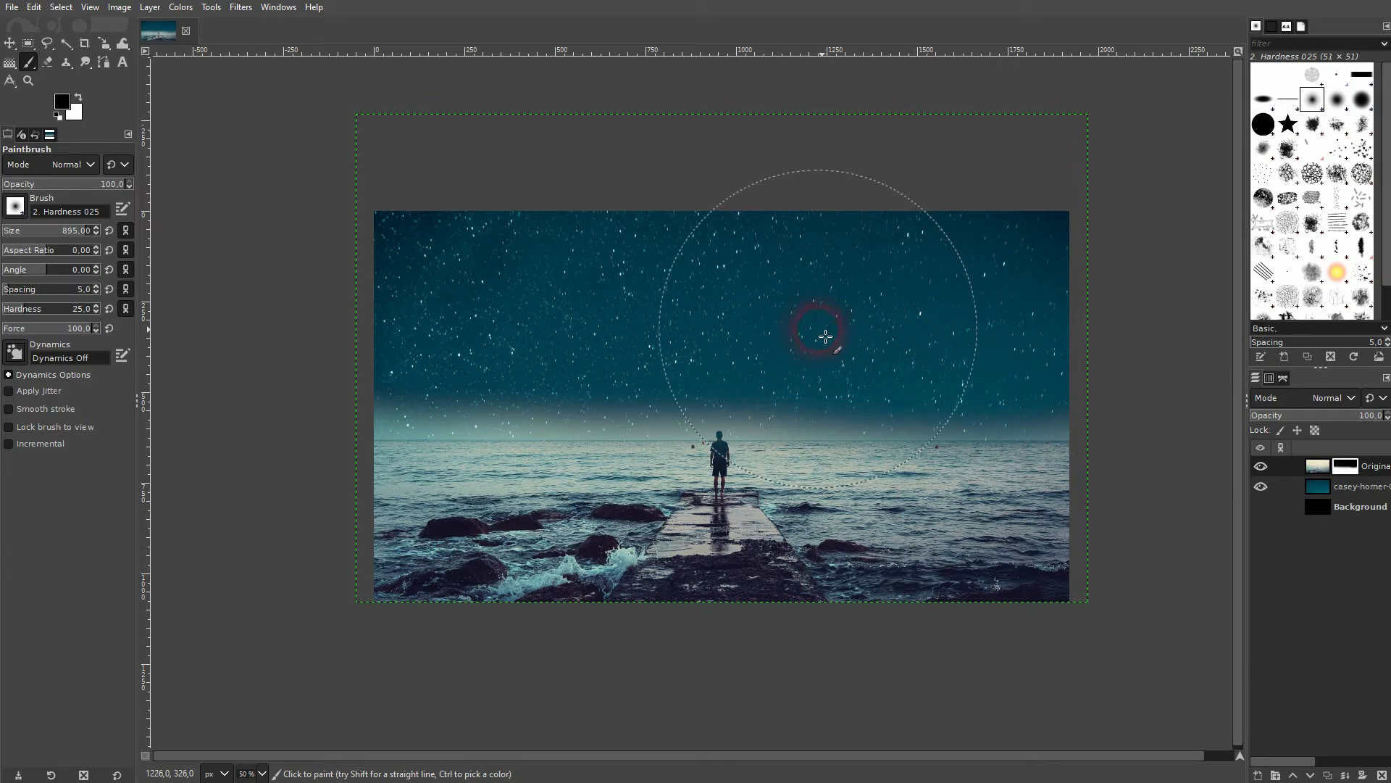
{"action": "mouse_move", "coordinate": [694, 339]}
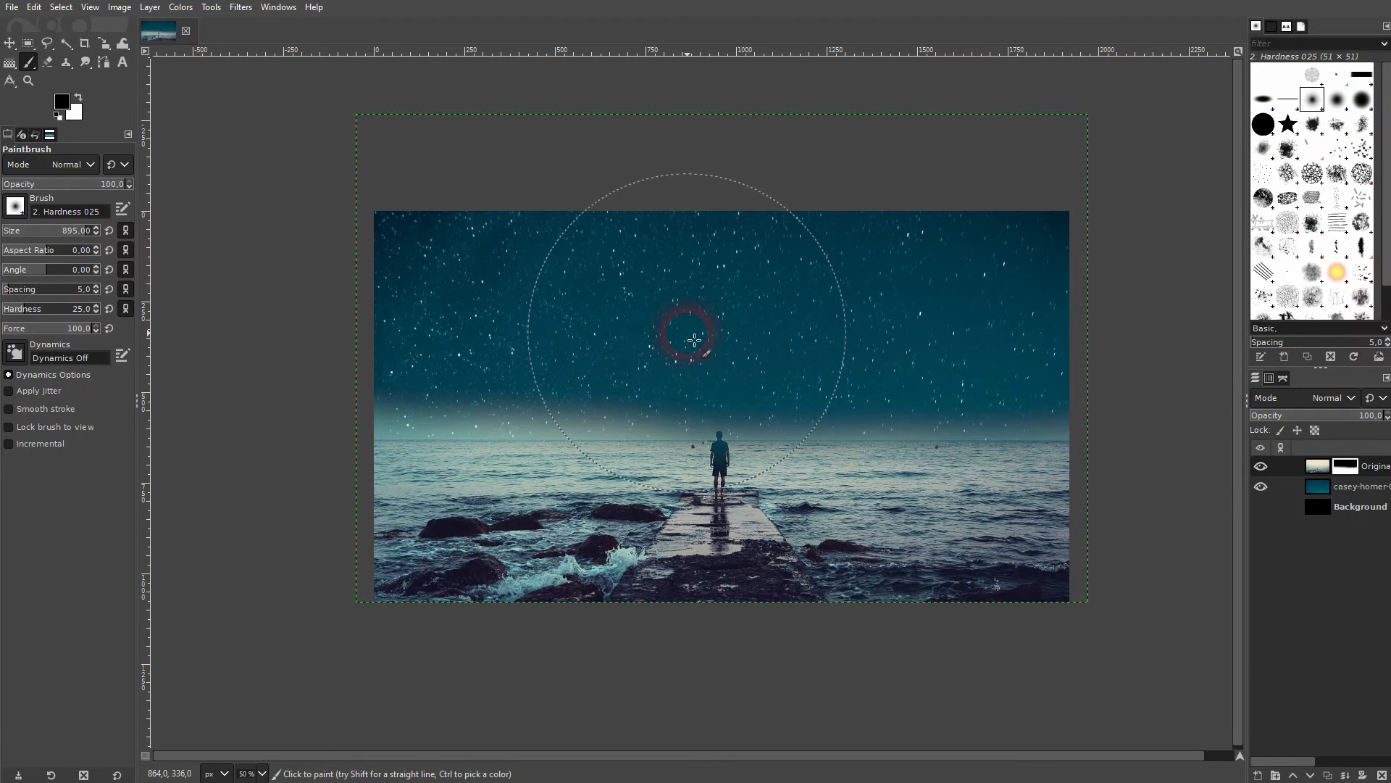
{"action": "mouse_move", "coordinate": [568, 338]}
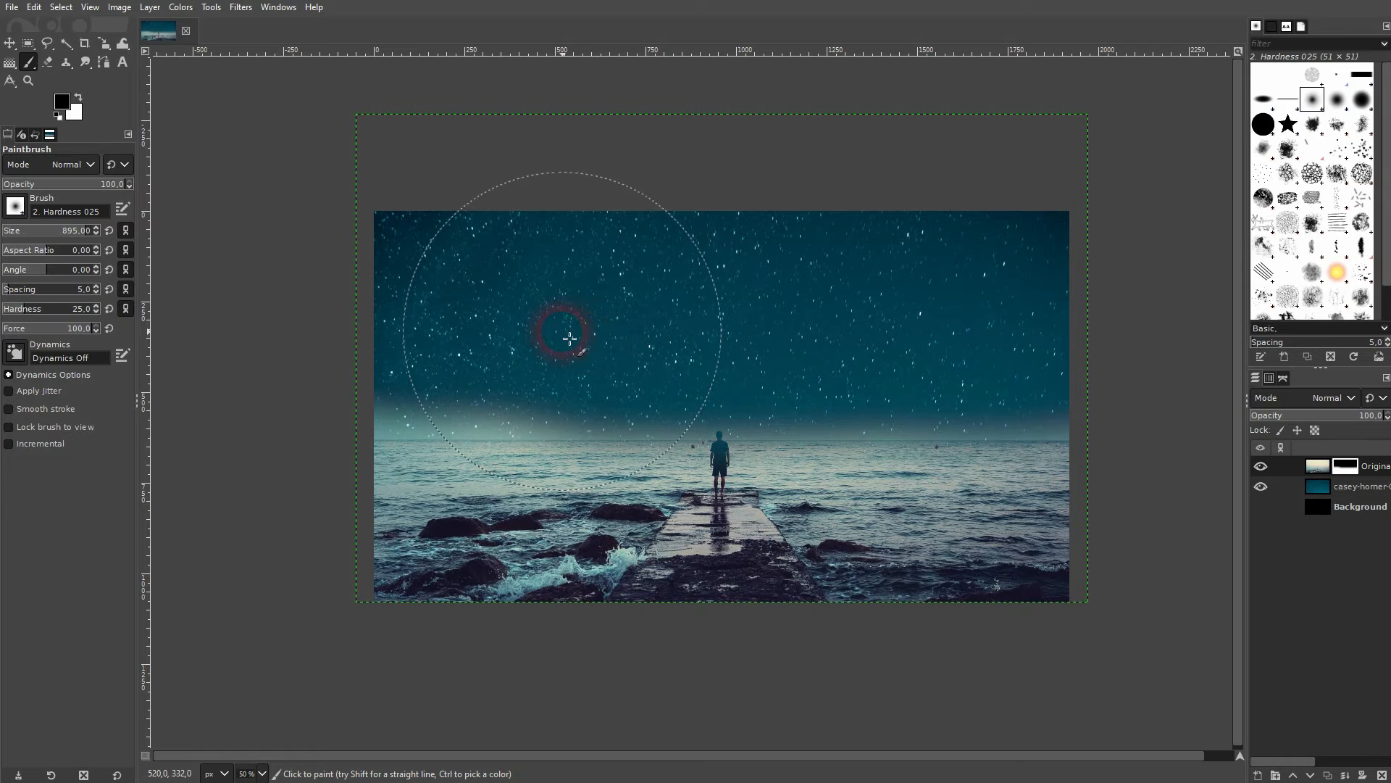
{"action": "mouse_move", "coordinate": [461, 338]}
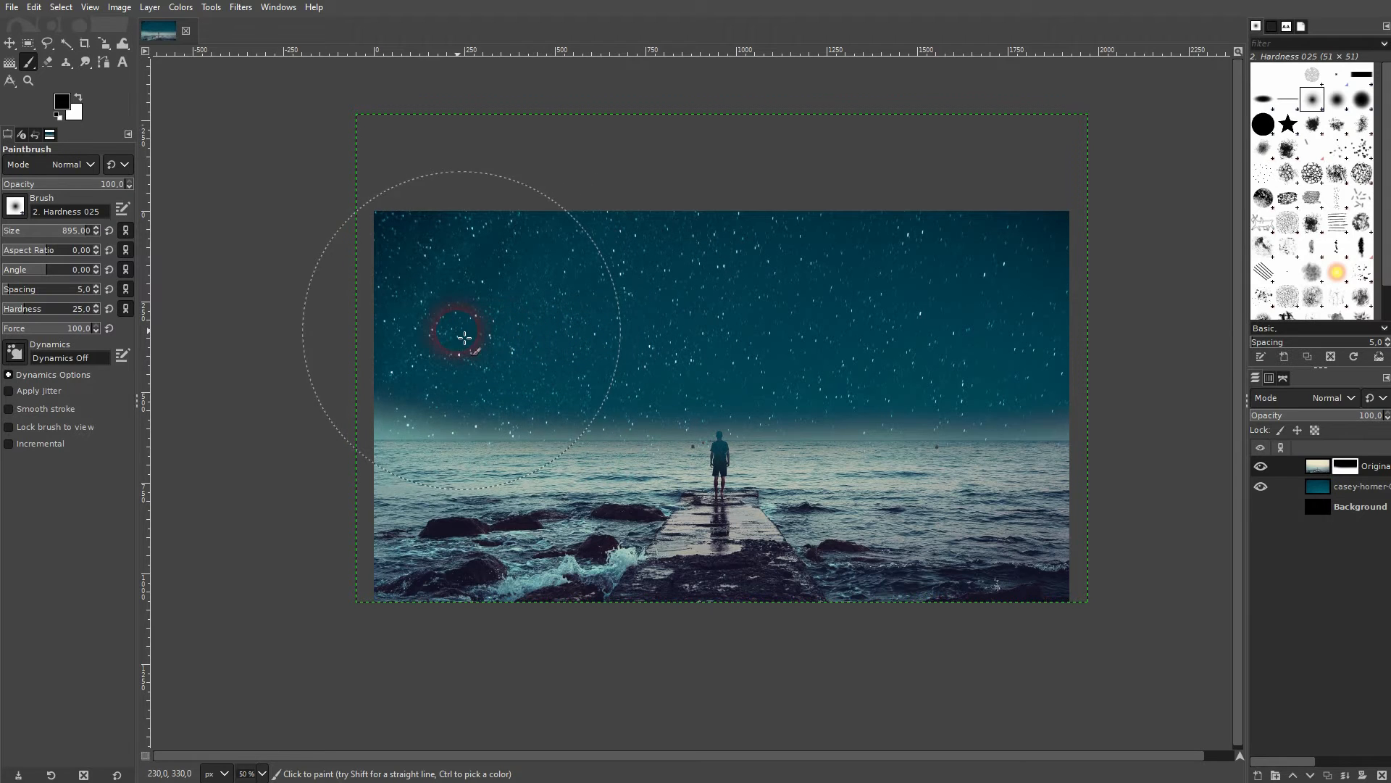
{"action": "mouse_move", "coordinate": [1217, 420]}
{"action": "type", "text": "10"}
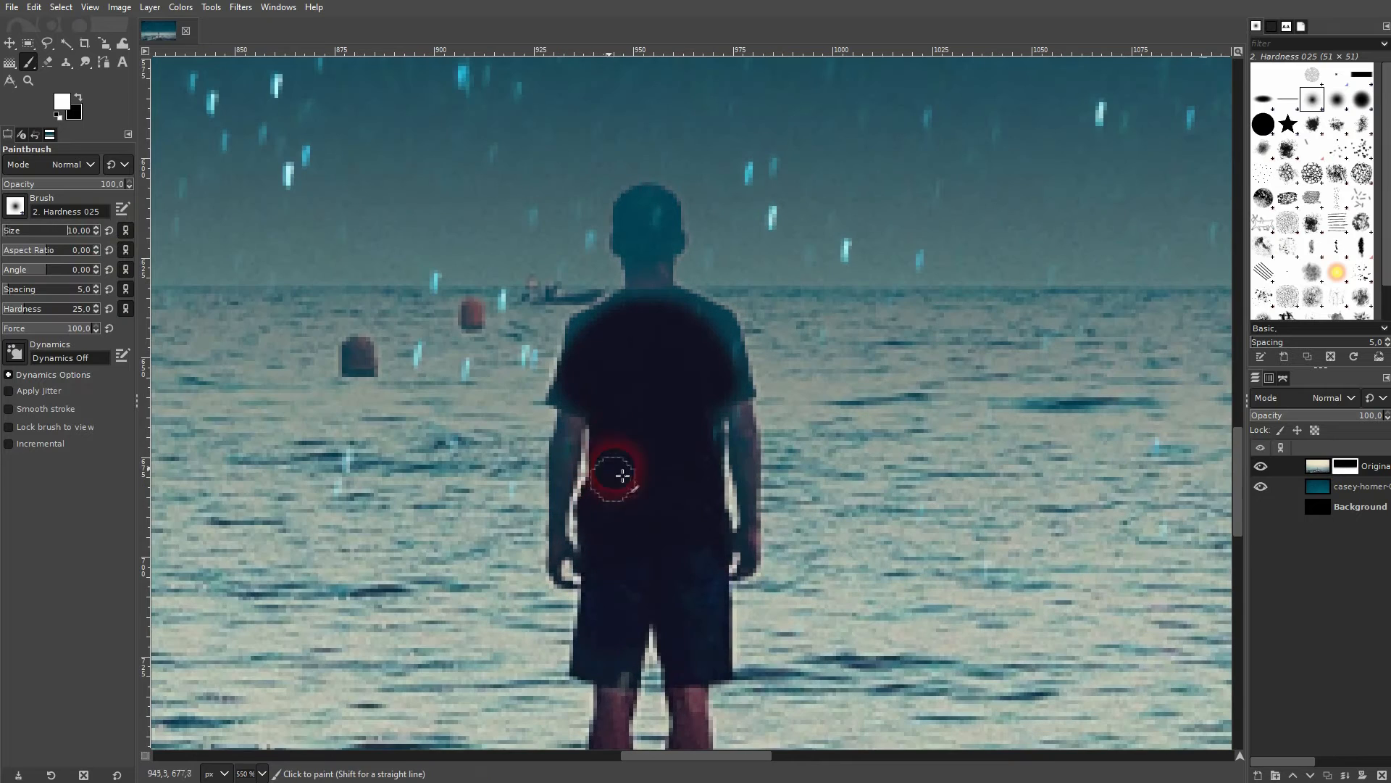
{"action": "mouse_move", "coordinate": [564, 492]}
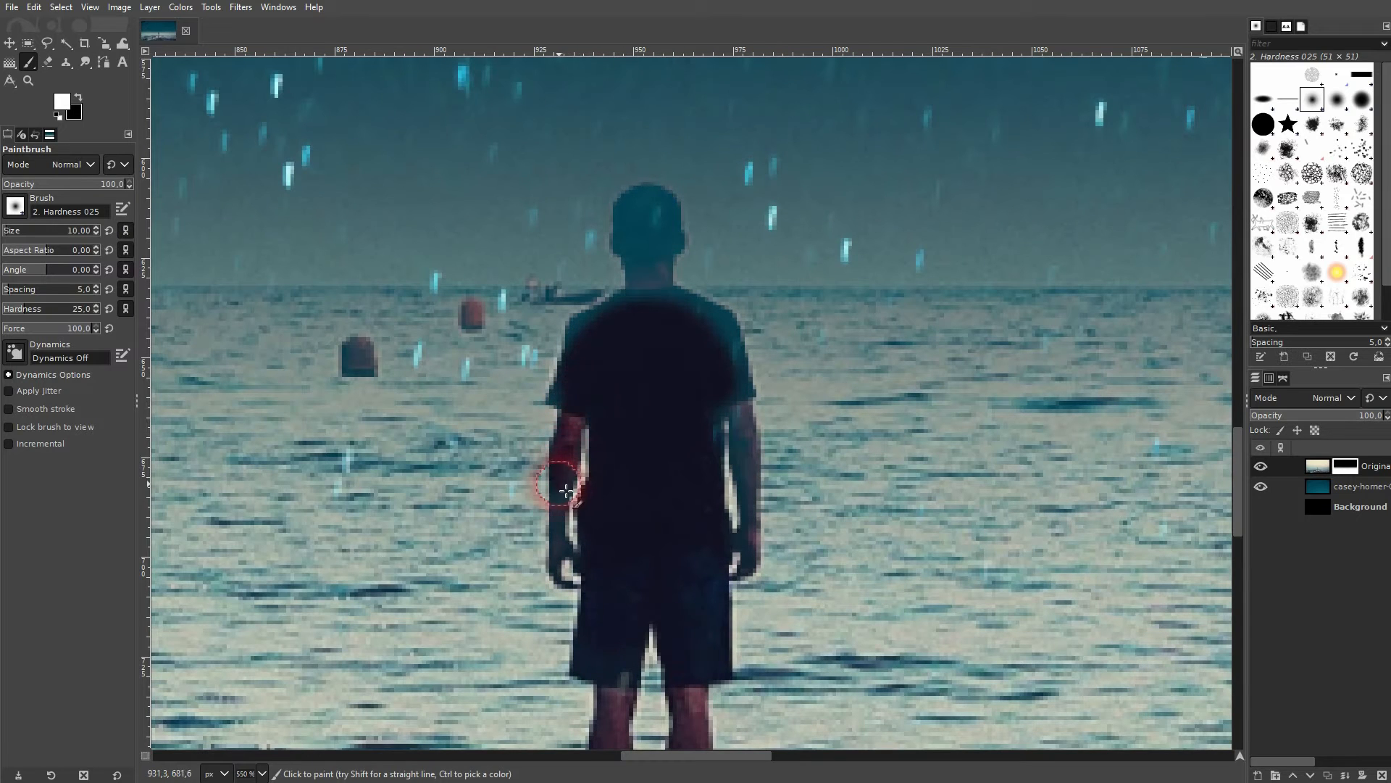
{"action": "mouse_move", "coordinate": [576, 564]}
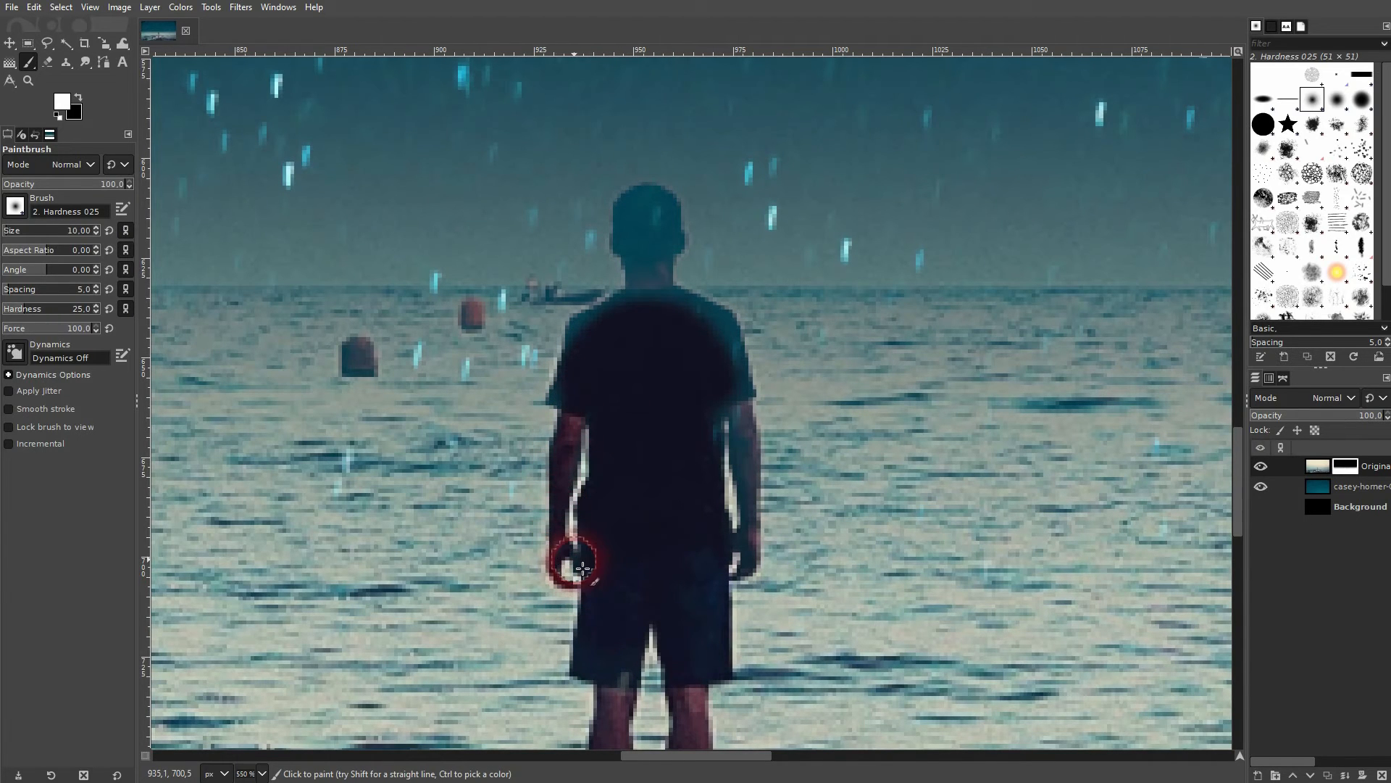
{"action": "mouse_move", "coordinate": [572, 400]}
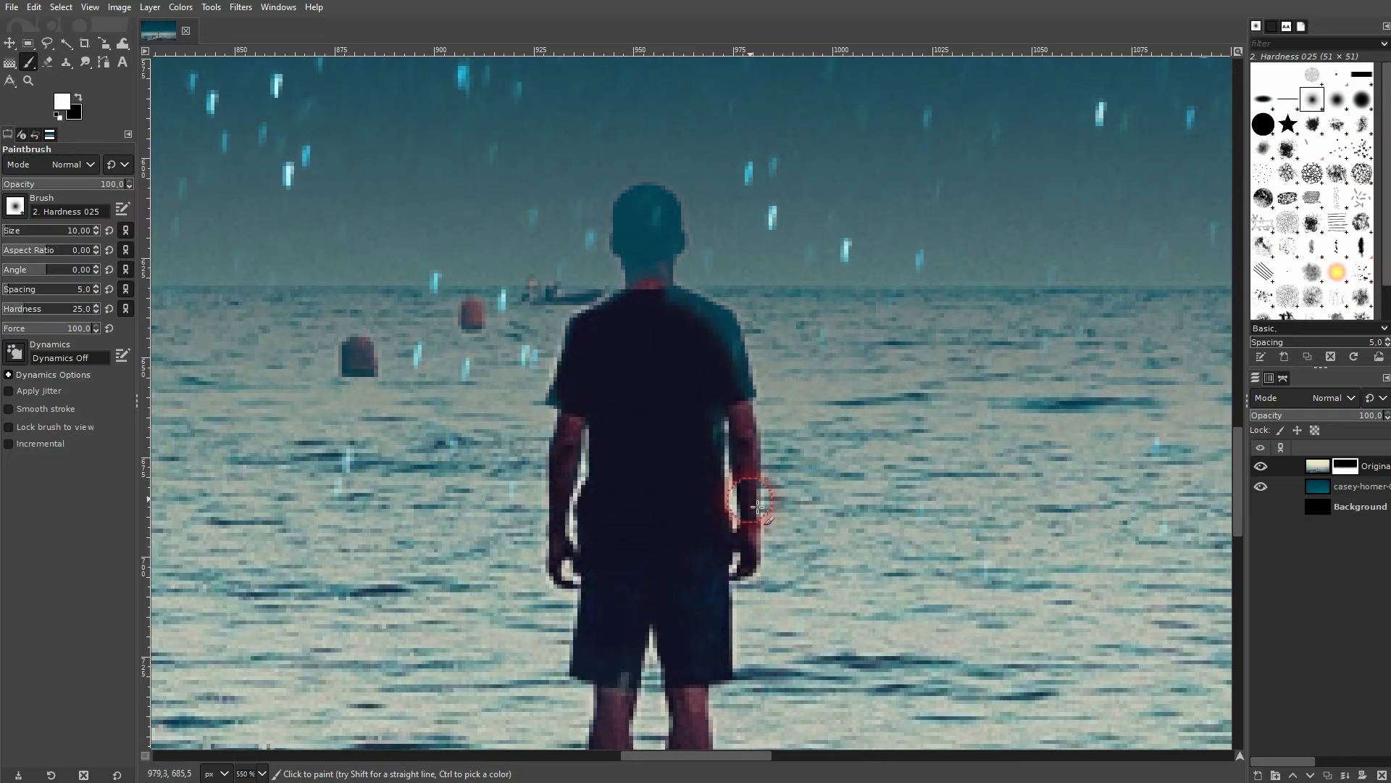
{"action": "mouse_move", "coordinate": [749, 390]}
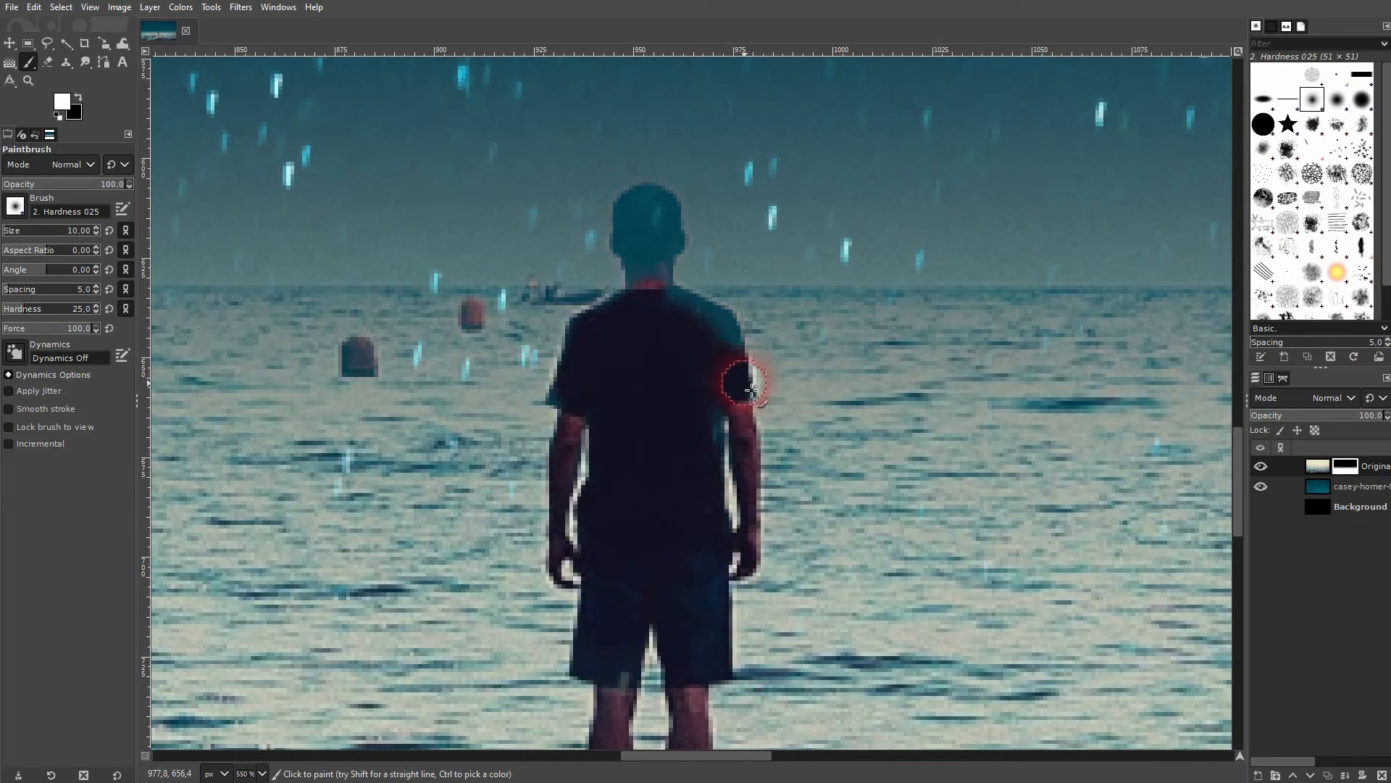
{"action": "mouse_move", "coordinate": [701, 313]}
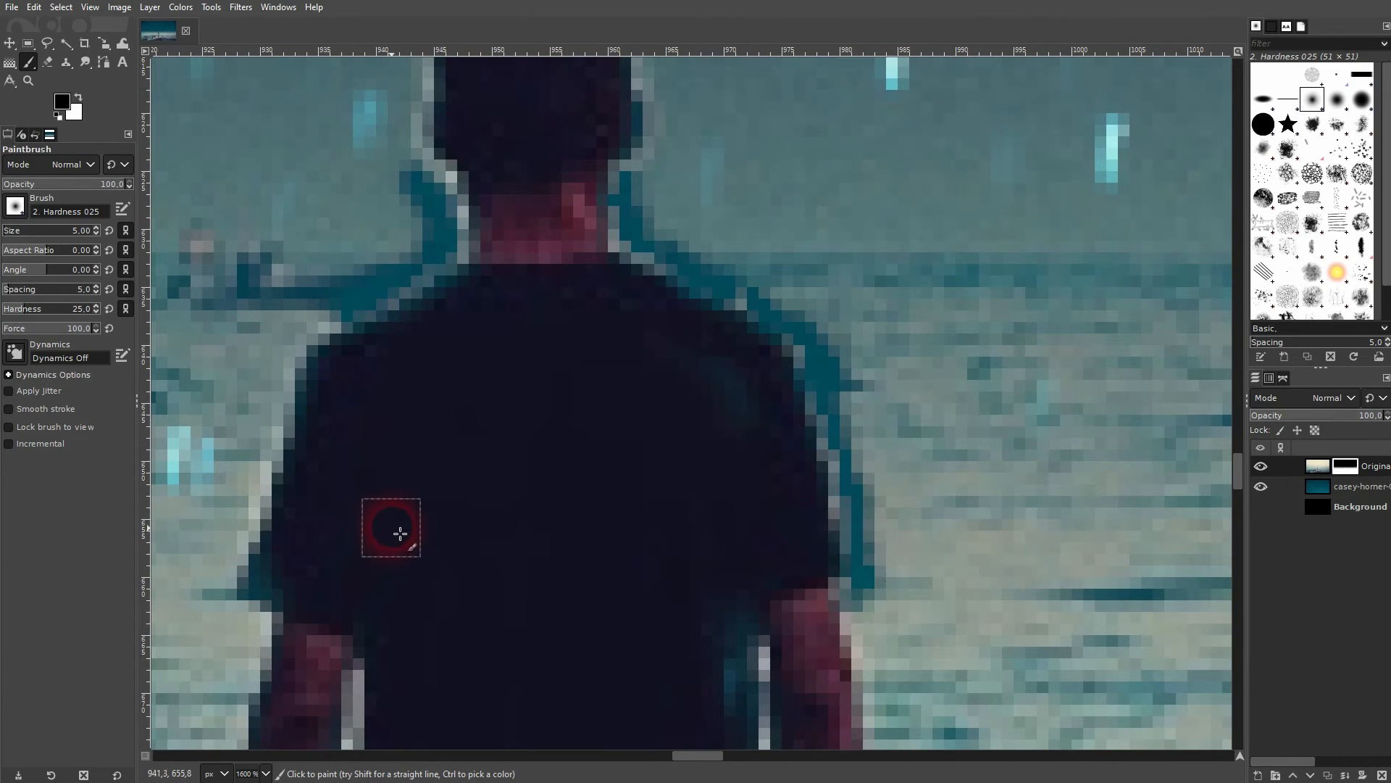
{"action": "mouse_move", "coordinate": [275, 418]}
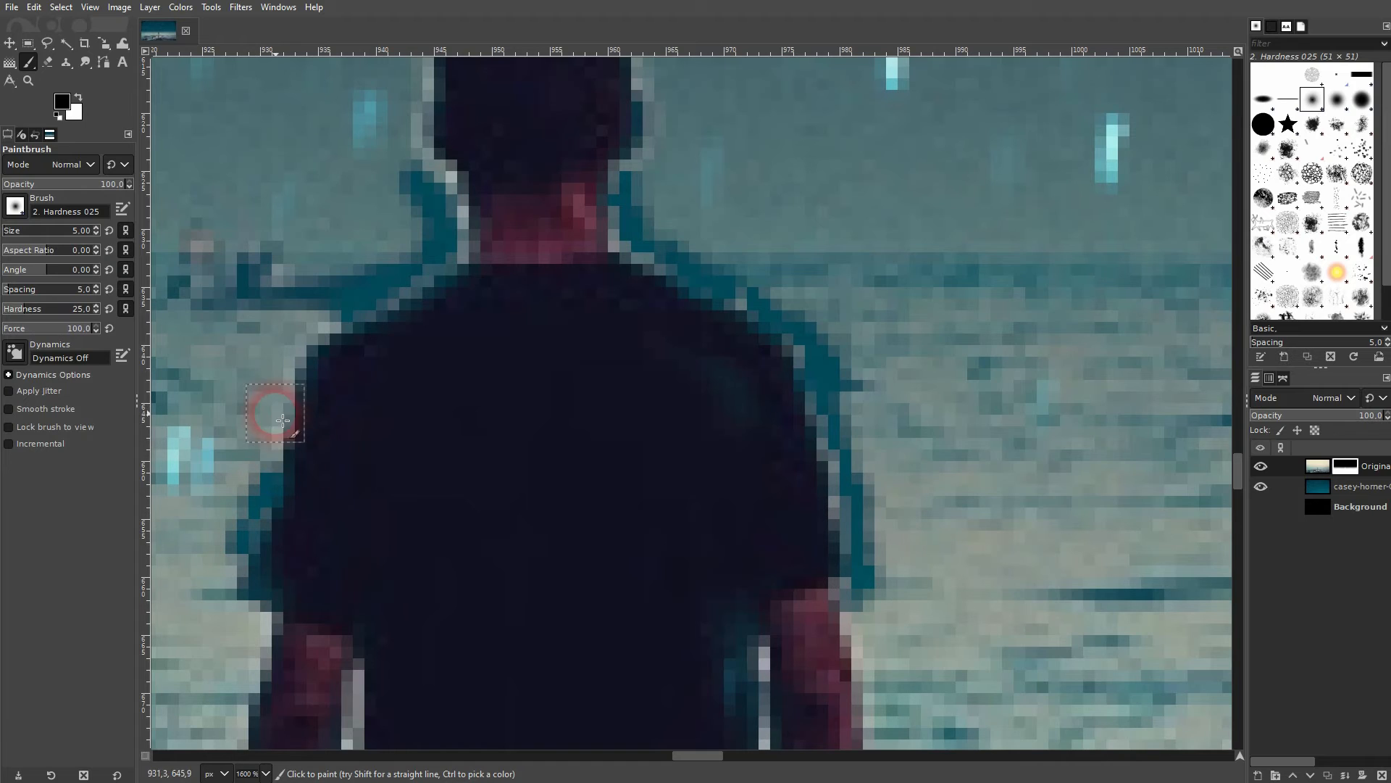
{"action": "mouse_move", "coordinate": [484, 367]}
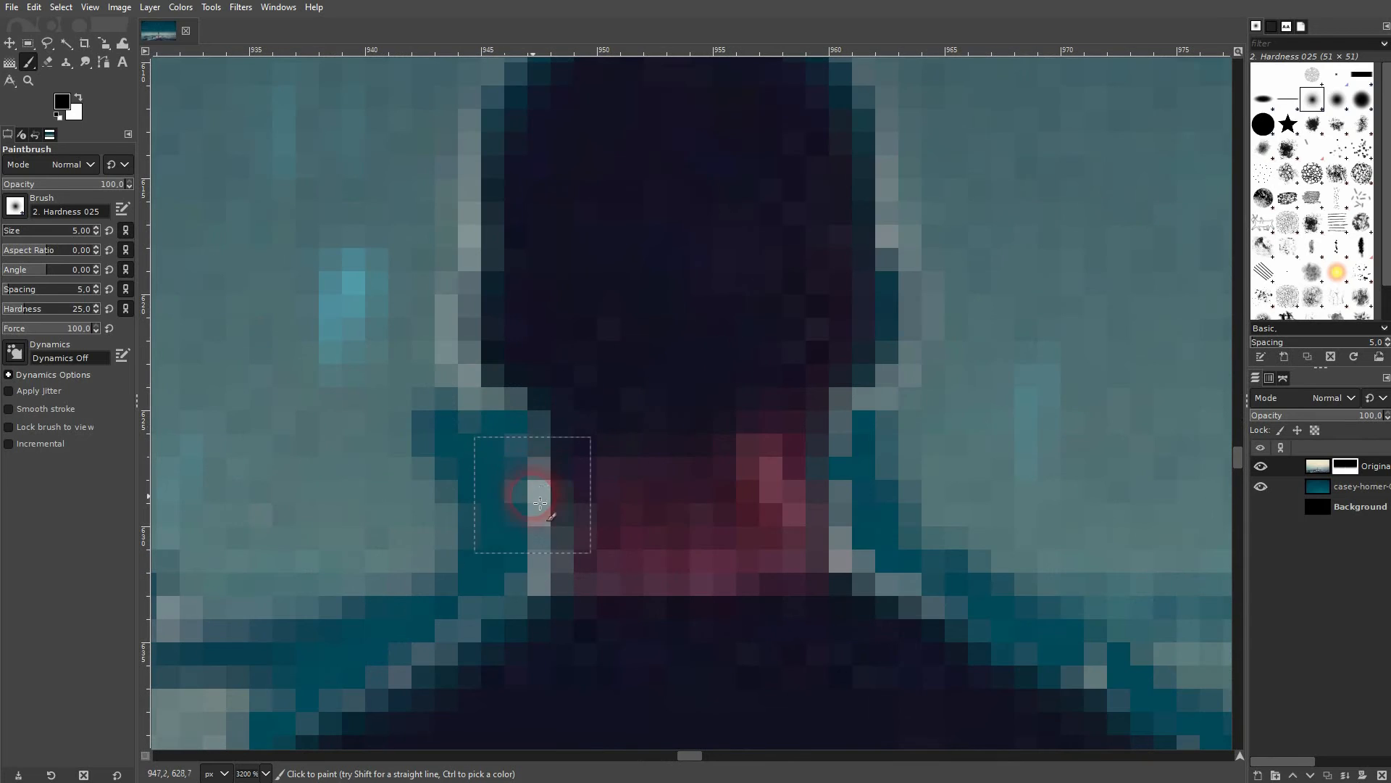
{"action": "mouse_move", "coordinate": [493, 415]}
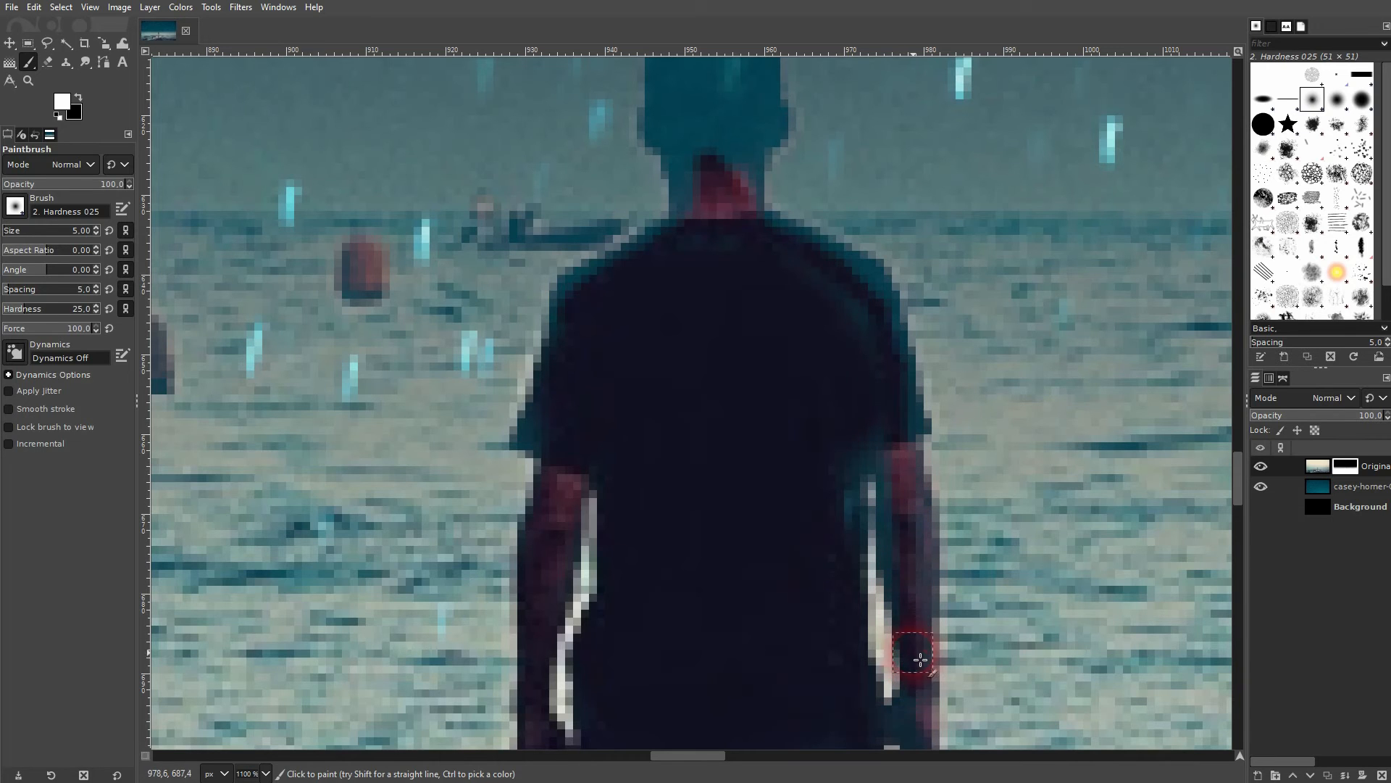
{"action": "mouse_move", "coordinate": [896, 476]}
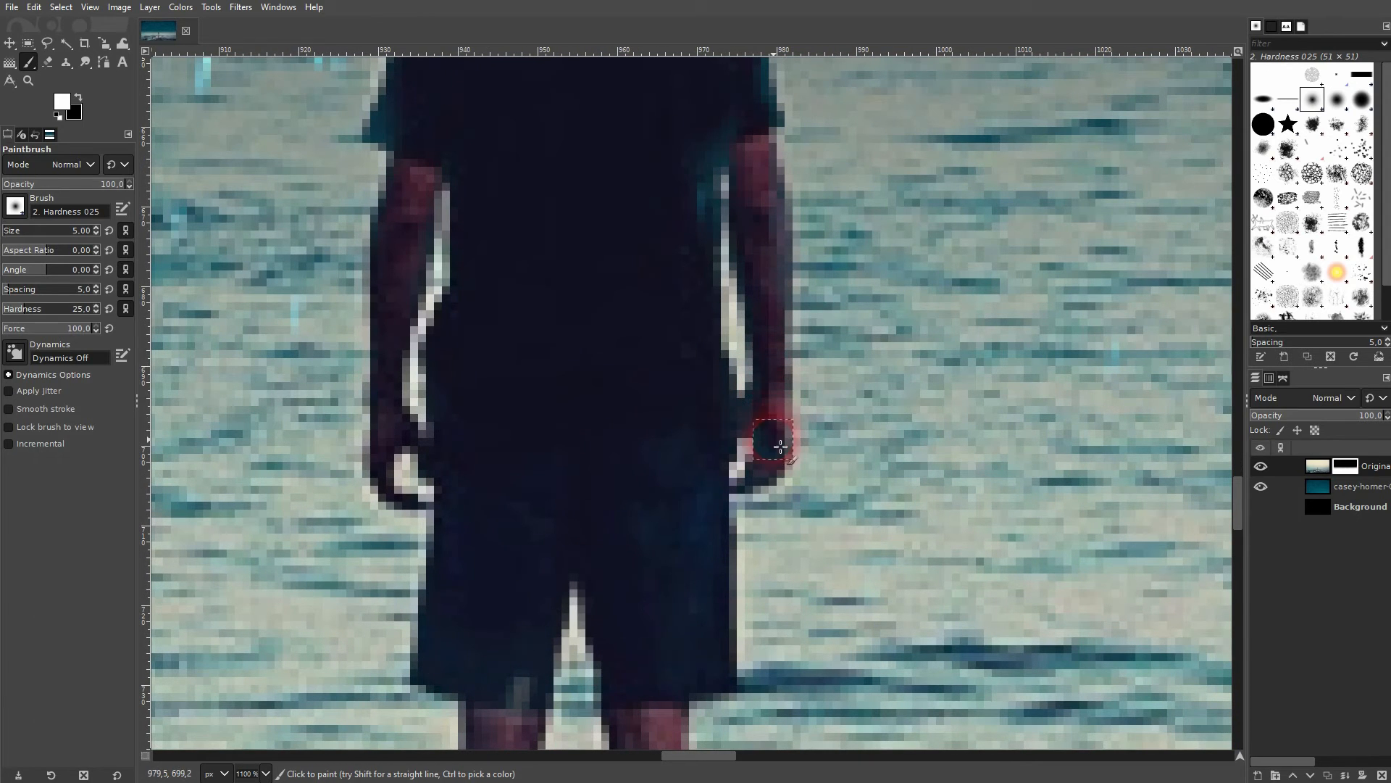
{"action": "mouse_move", "coordinate": [397, 293]}
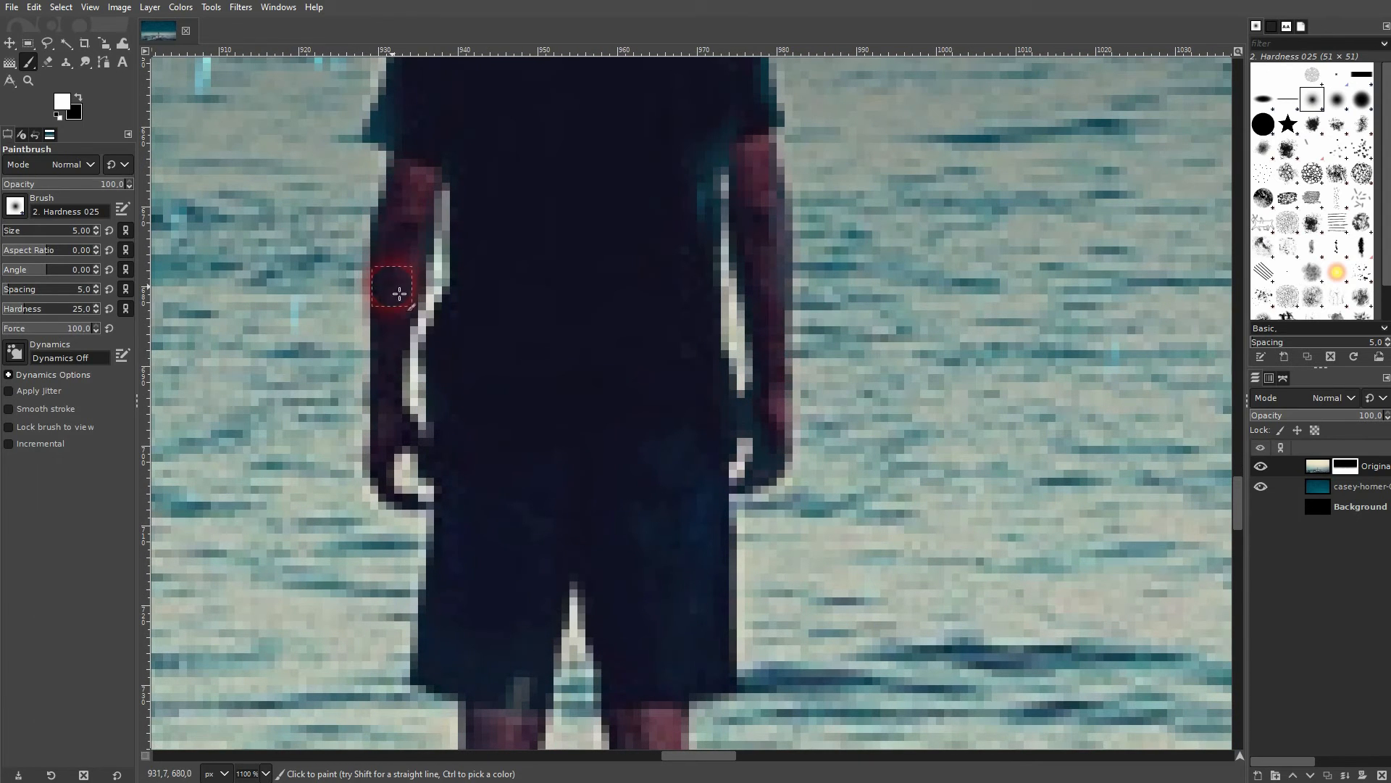
{"action": "mouse_move", "coordinate": [622, 275]}
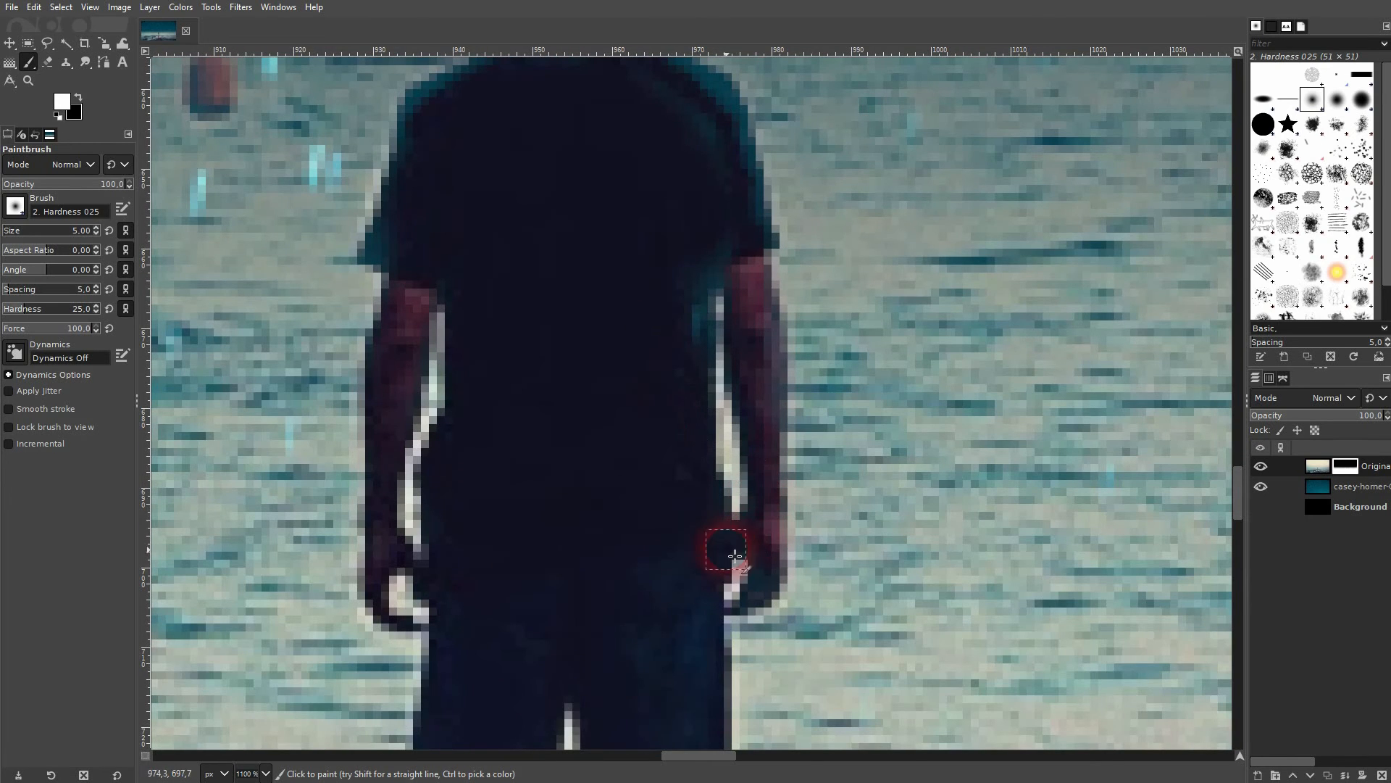
{"action": "mouse_move", "coordinate": [580, 259]}
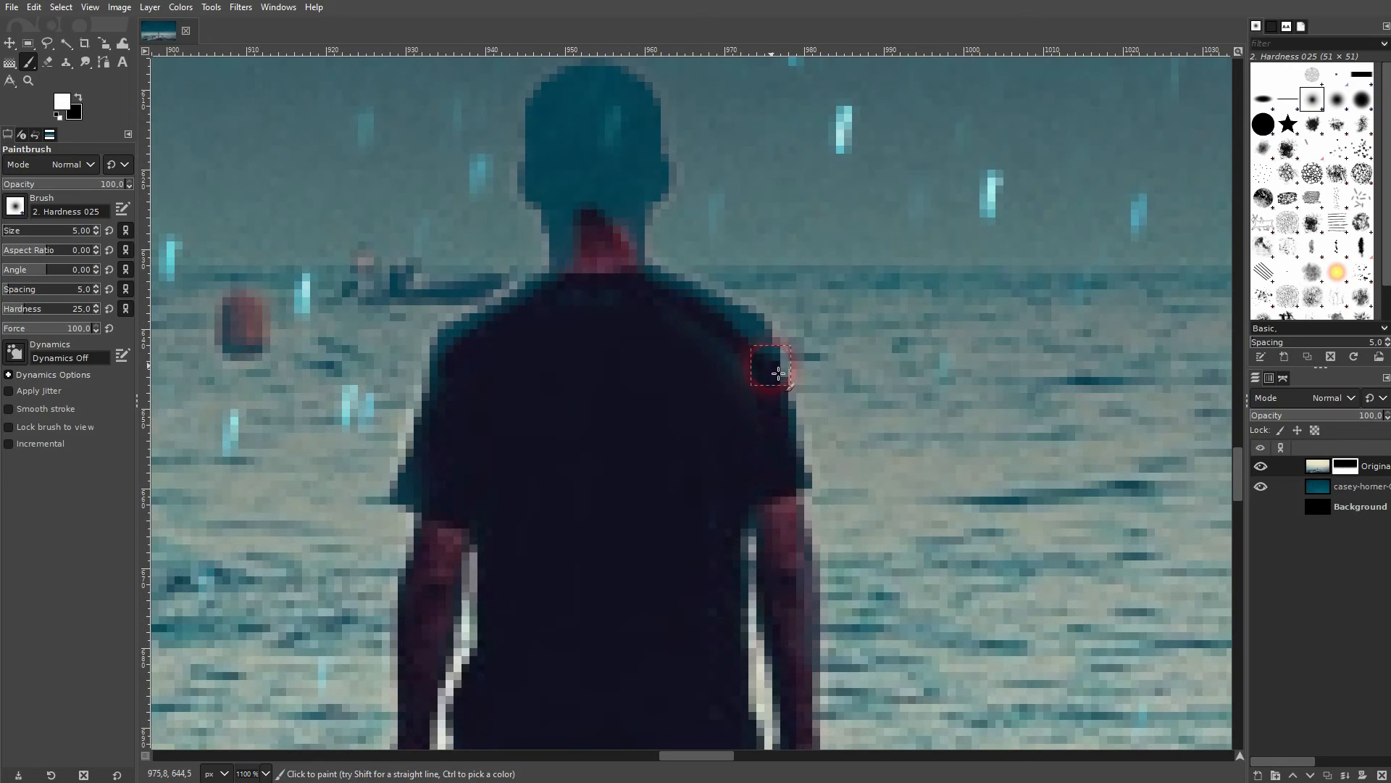
{"action": "mouse_move", "coordinate": [672, 296]}
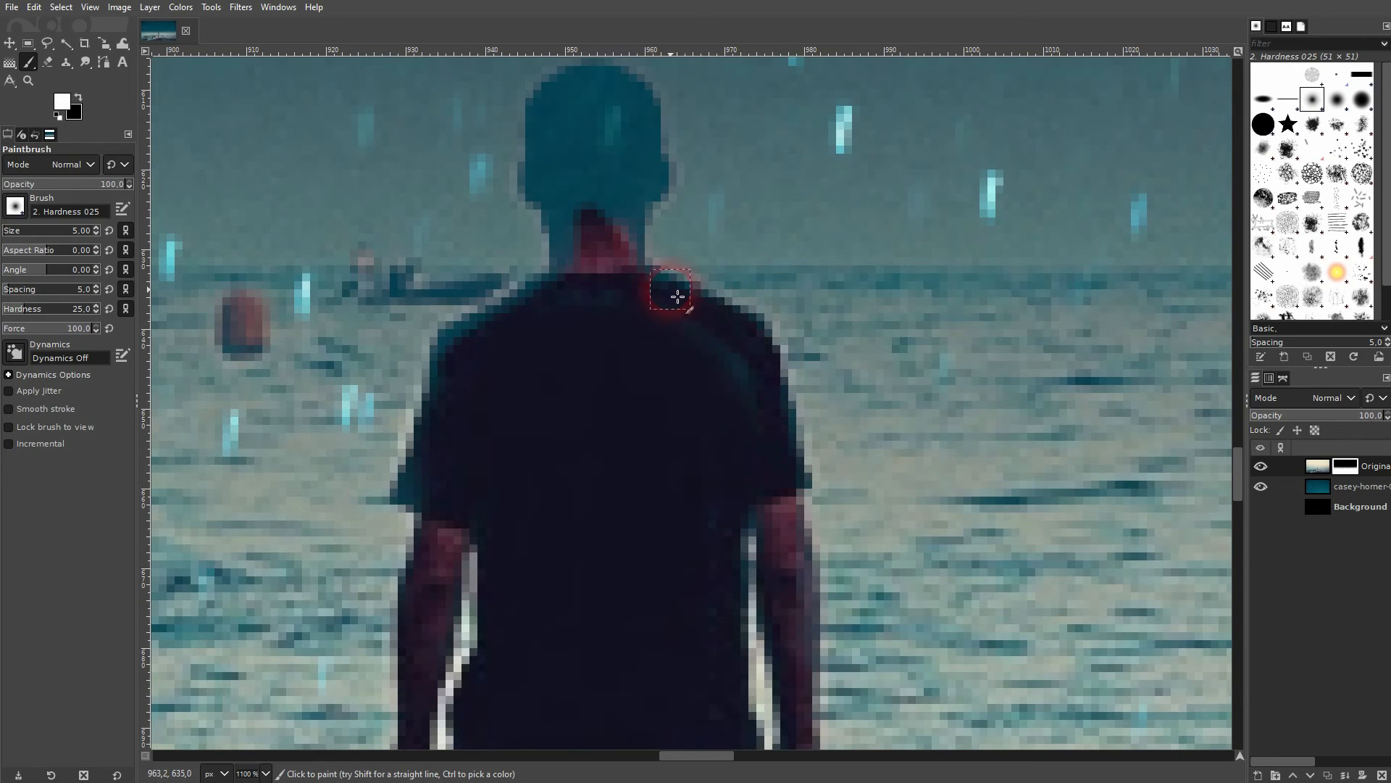
{"action": "mouse_move", "coordinate": [628, 300]}
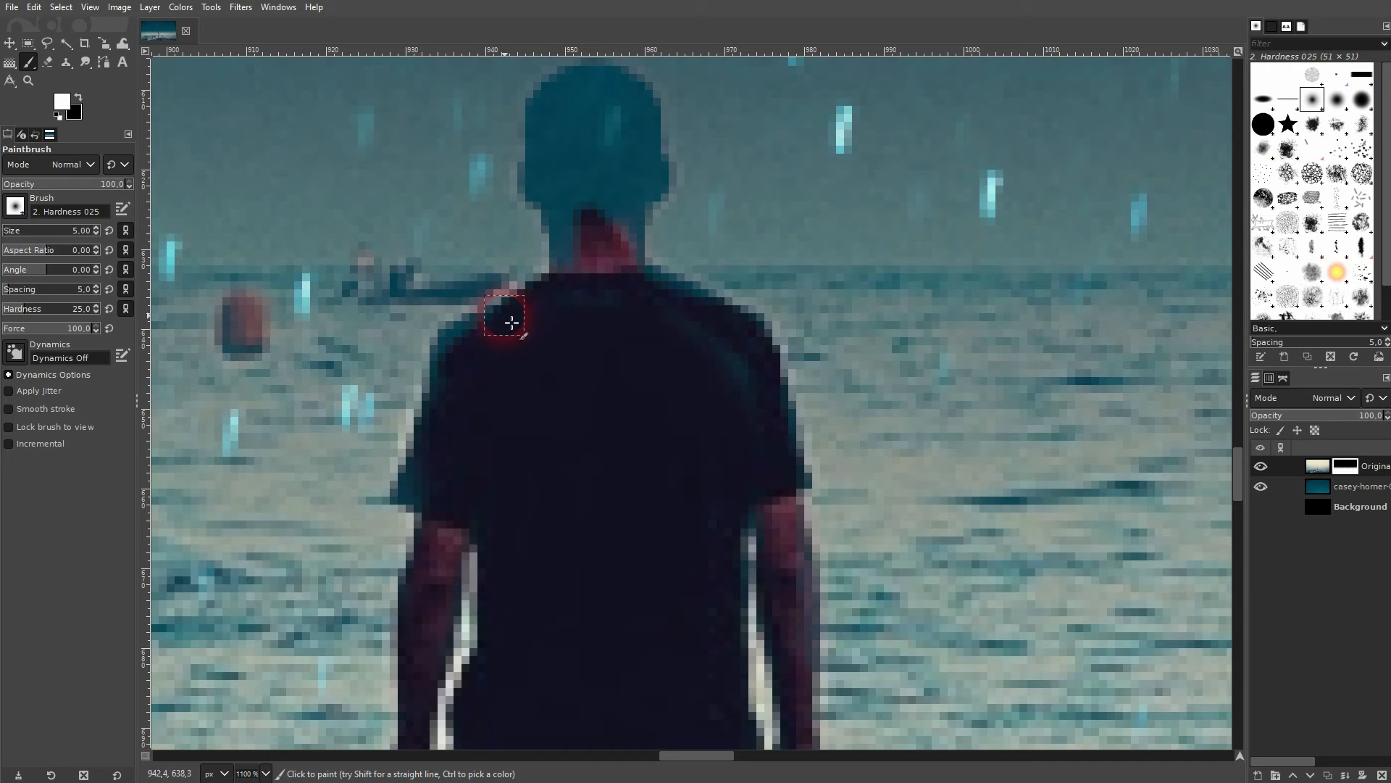
{"action": "mouse_move", "coordinate": [634, 319]}
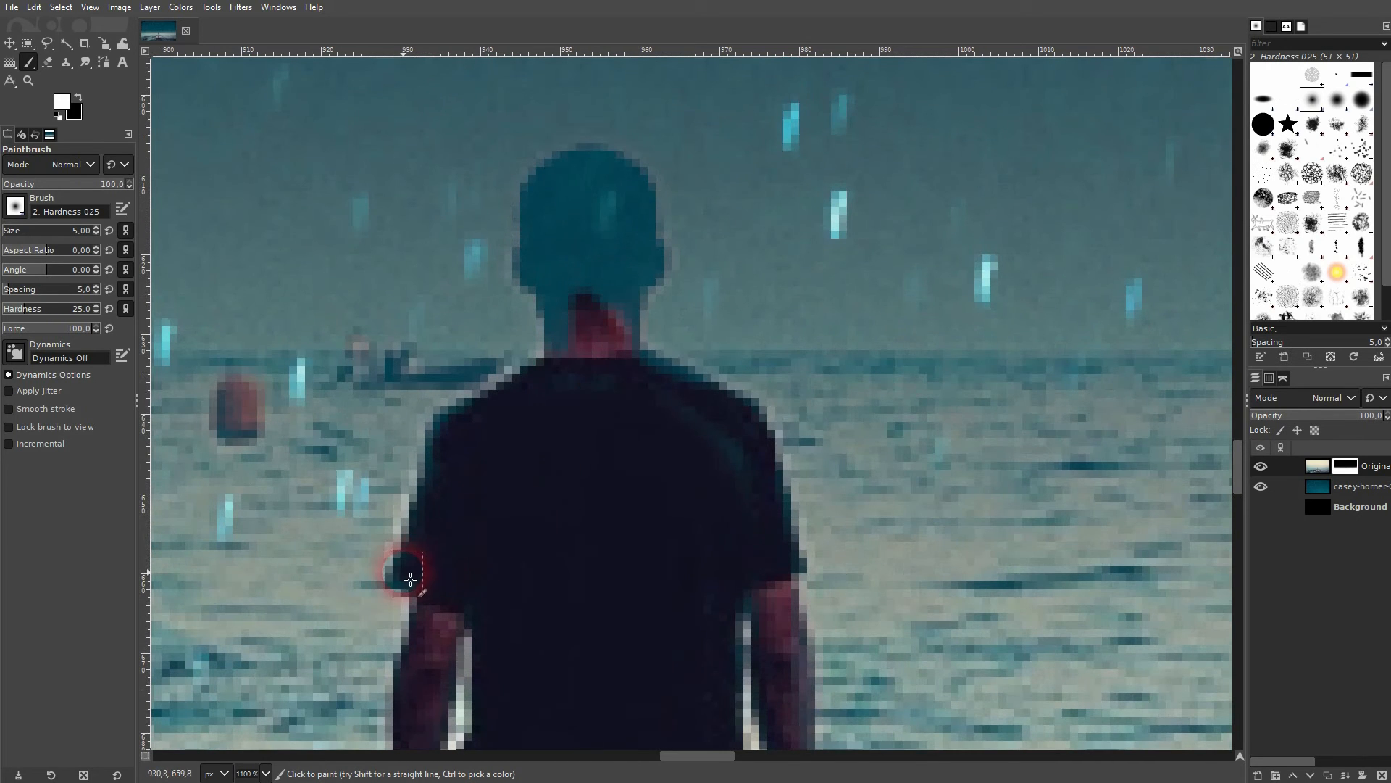
{"action": "mouse_move", "coordinate": [575, 284]}
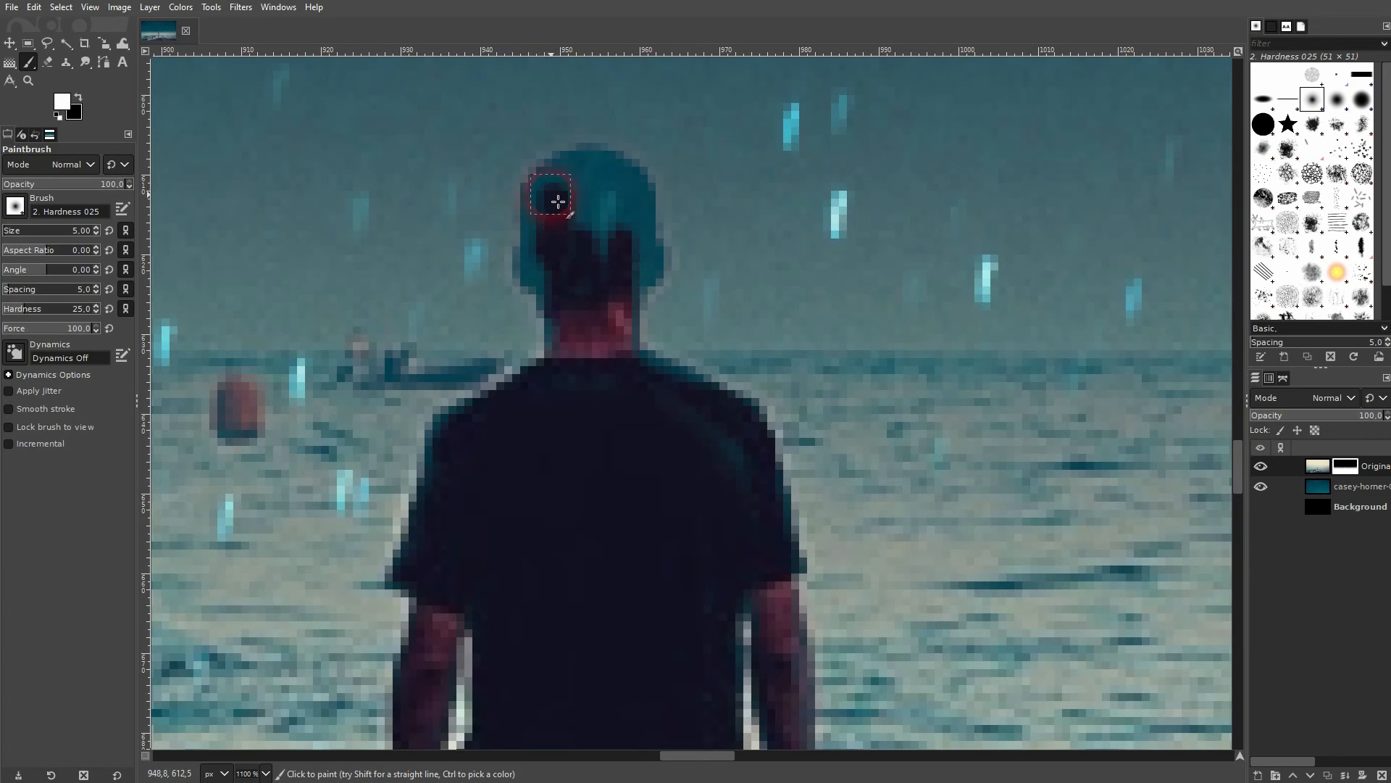
Paint over the light fringe along the man's head on the mask
{"action": "left_click_drag", "start_coordinate": [552, 197], "coordinate": [559, 310]}
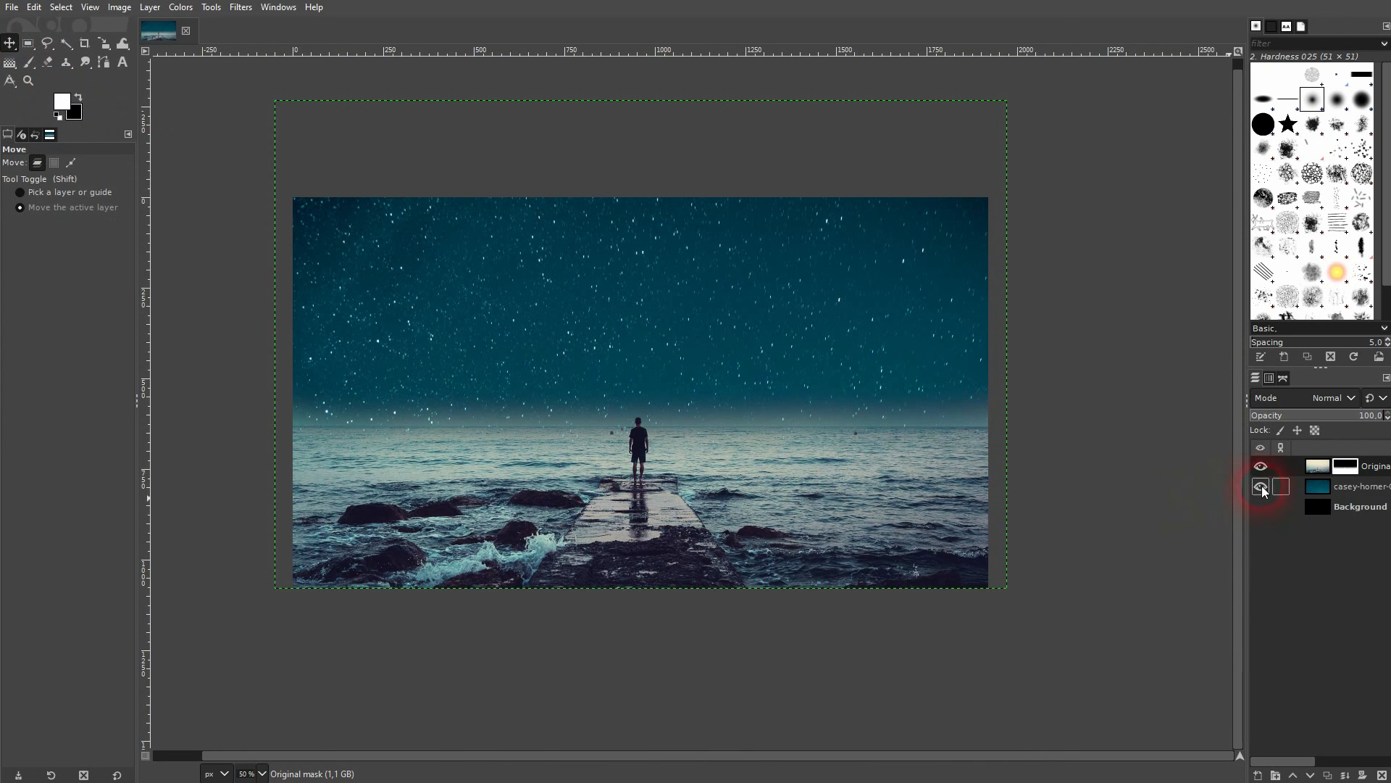
Select the Original photo layer itself instead of its mask and bring up the Colors menu
{"action": "left_click", "coordinate": [1260, 487]}
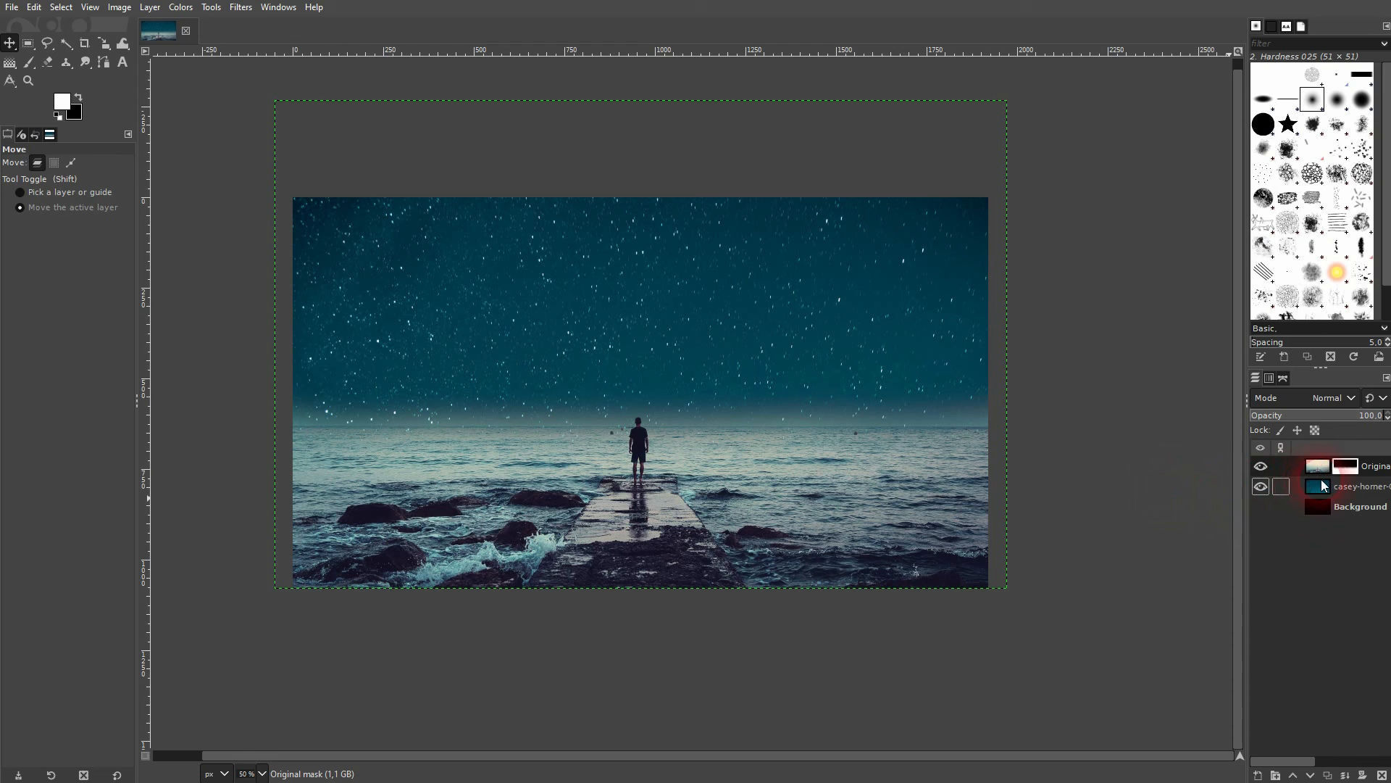
{"action": "left_click", "coordinate": [1259, 485]}
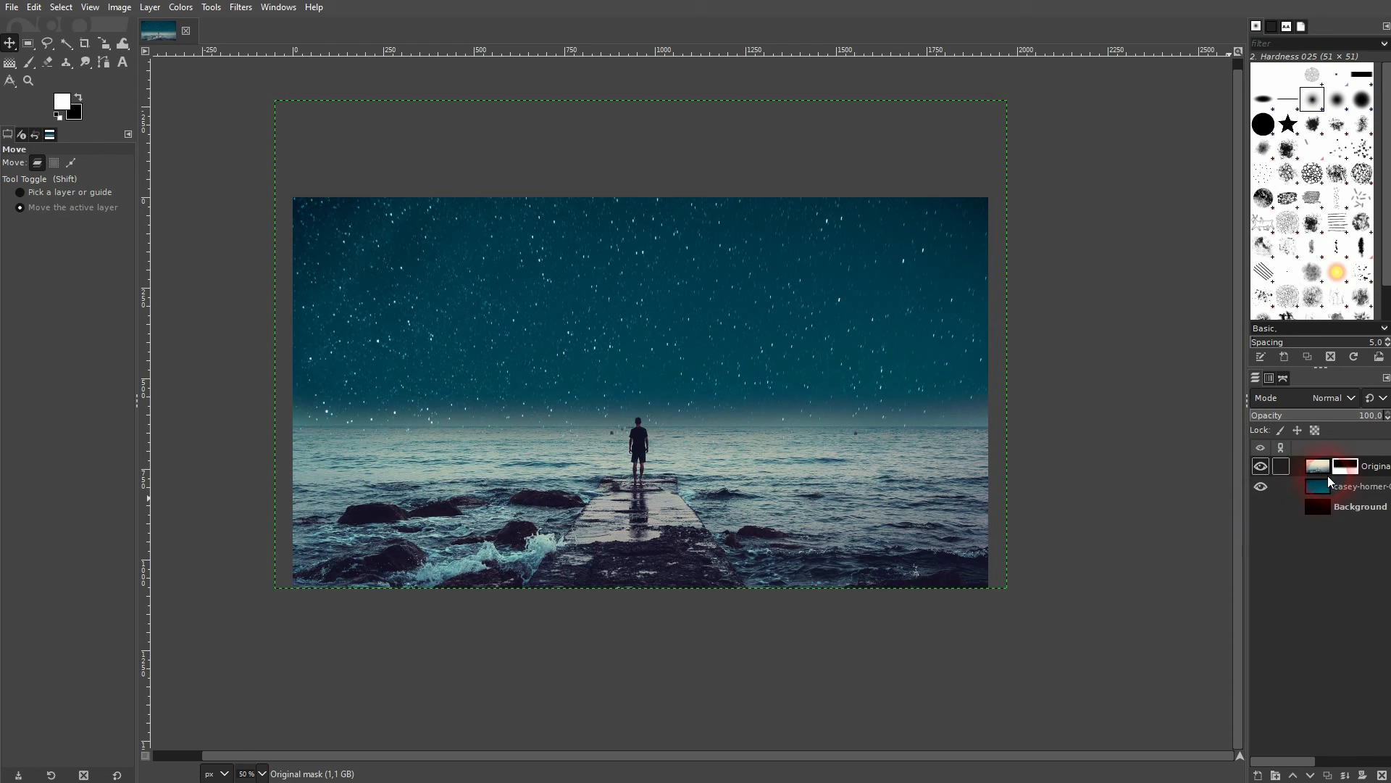
{"action": "left_click", "coordinate": [179, 8]}
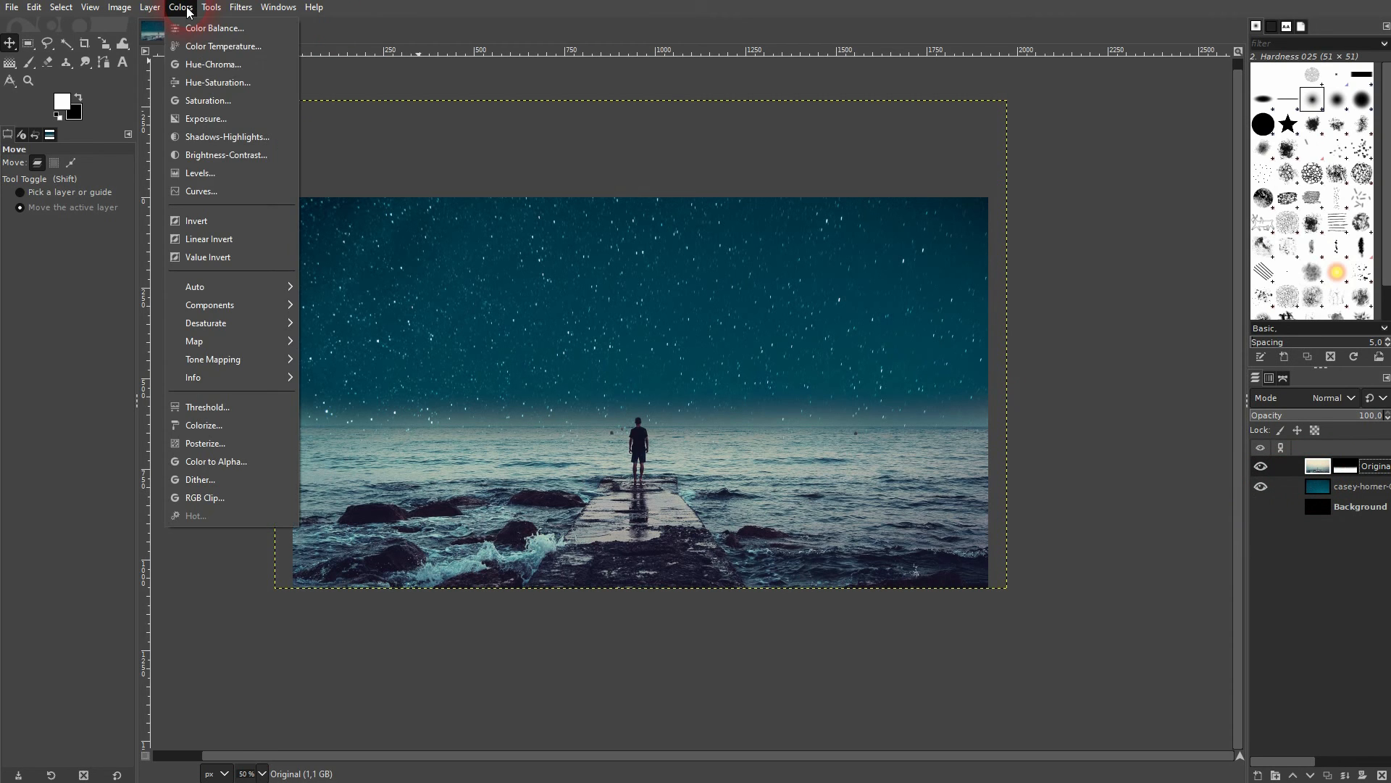
Apply Curves with an S-shaped Value curve and a lowered Blue shadow point
{"action": "left_click", "coordinate": [202, 192]}
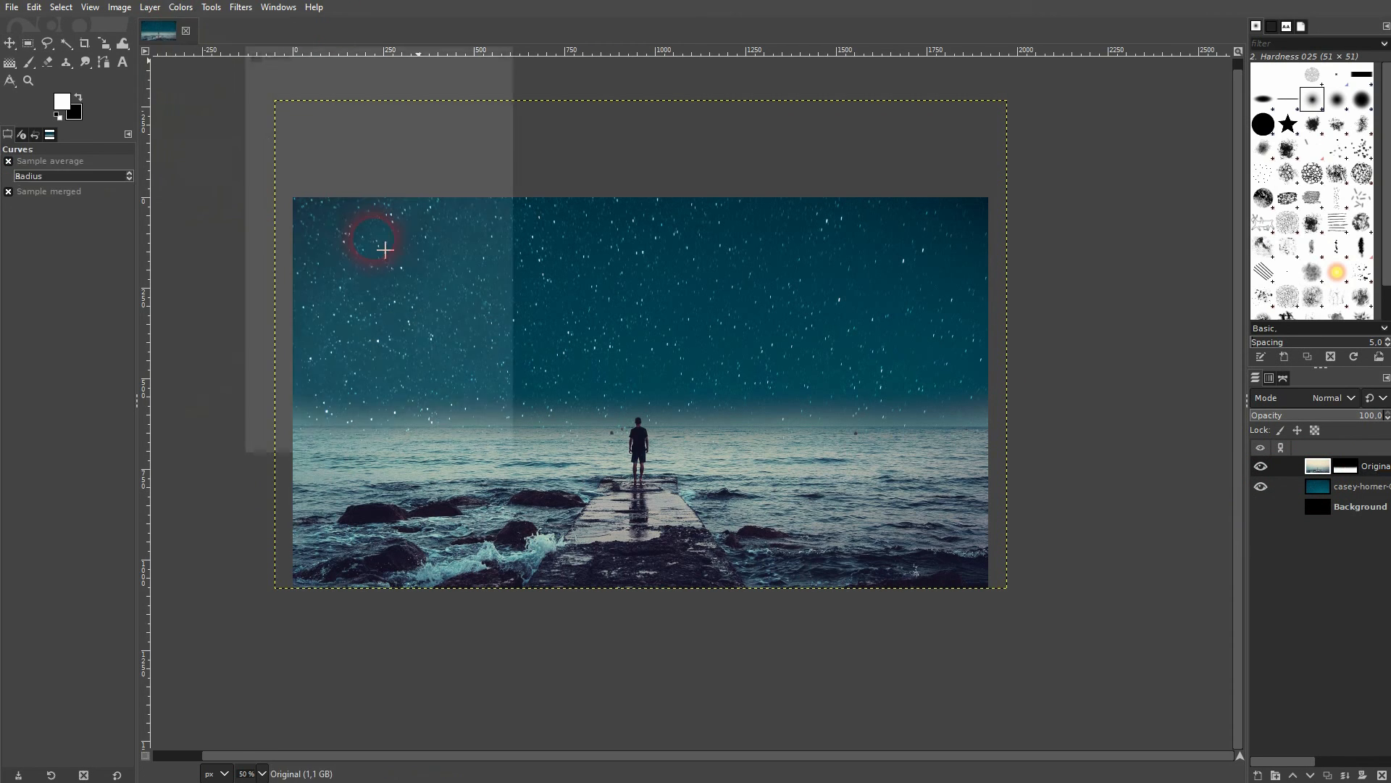
{"action": "left_click", "coordinate": [180, 7]}
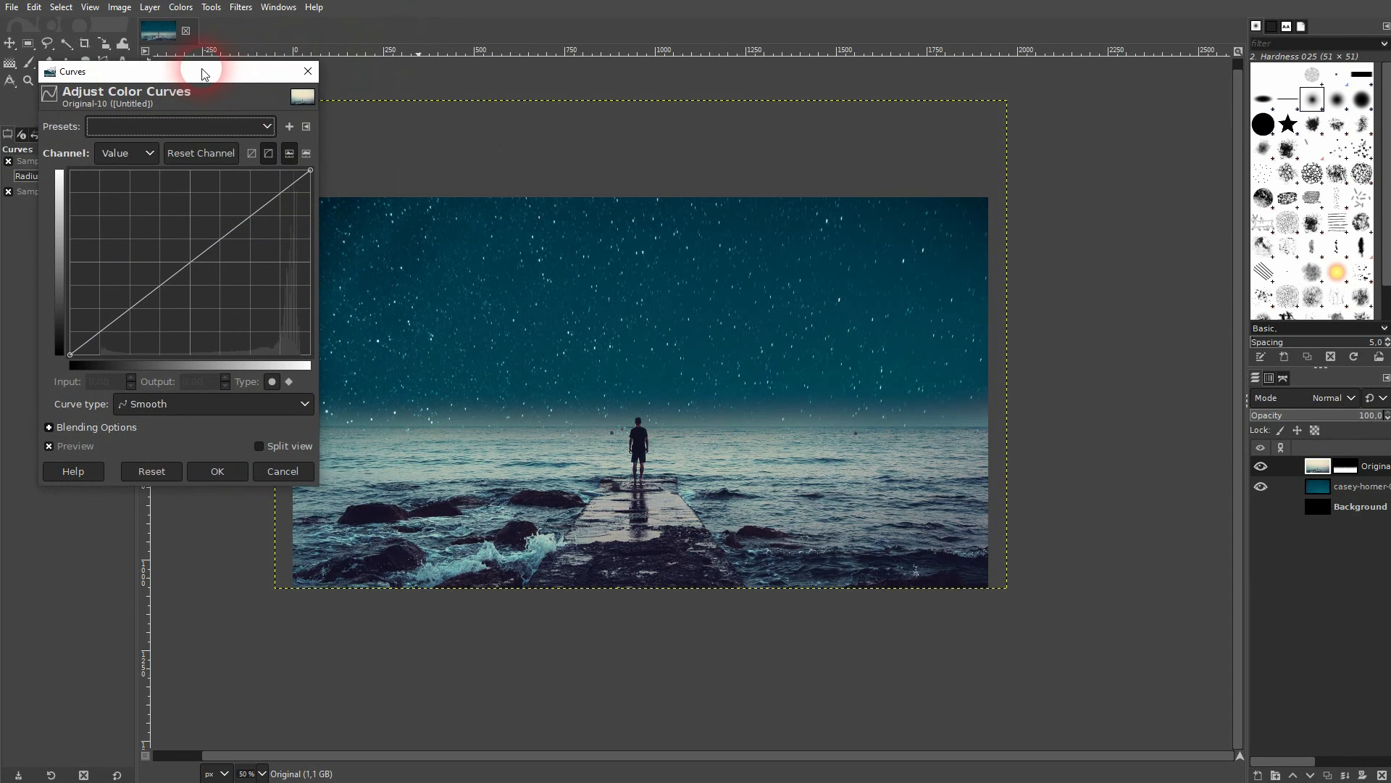
{"action": "left_click", "coordinate": [140, 326]}
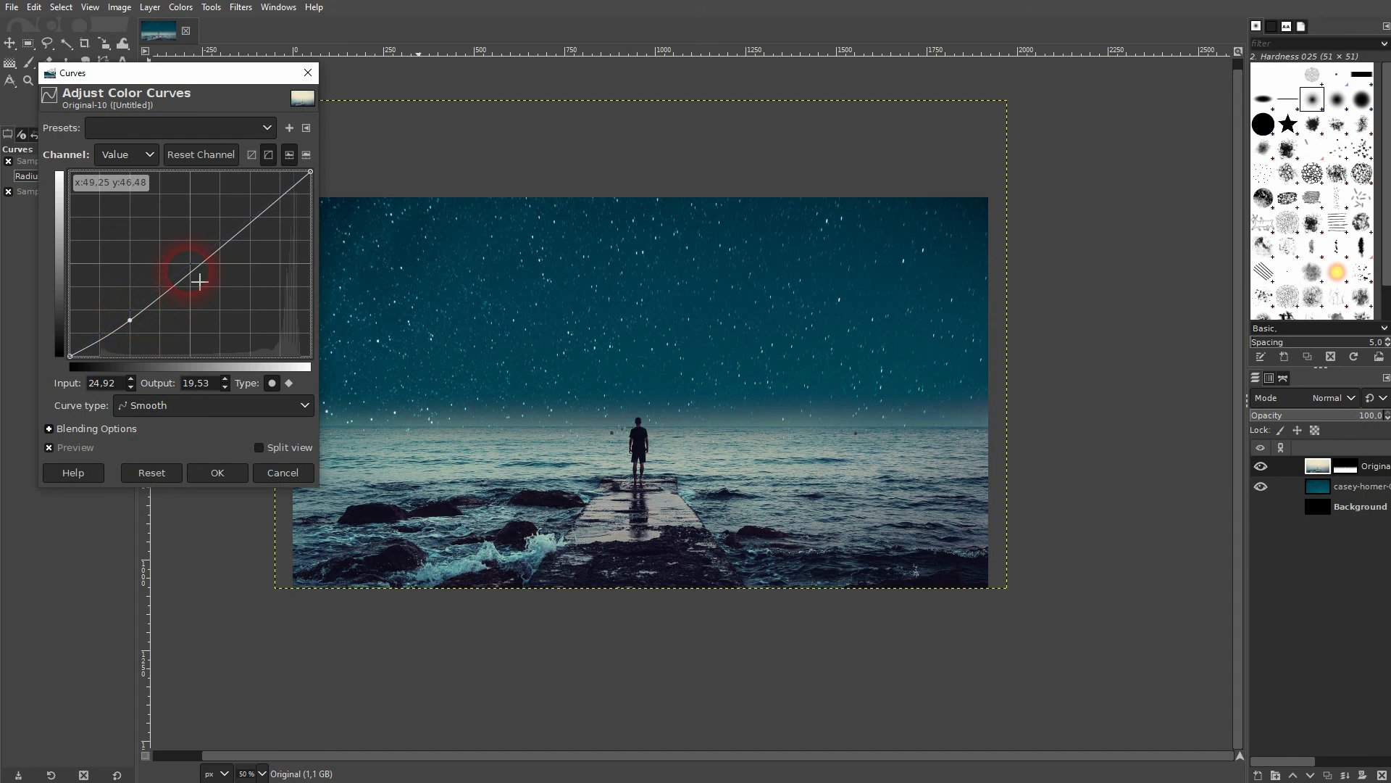
{"action": "left_click_drag", "start_coordinate": [199, 283], "coordinate": [261, 233]}
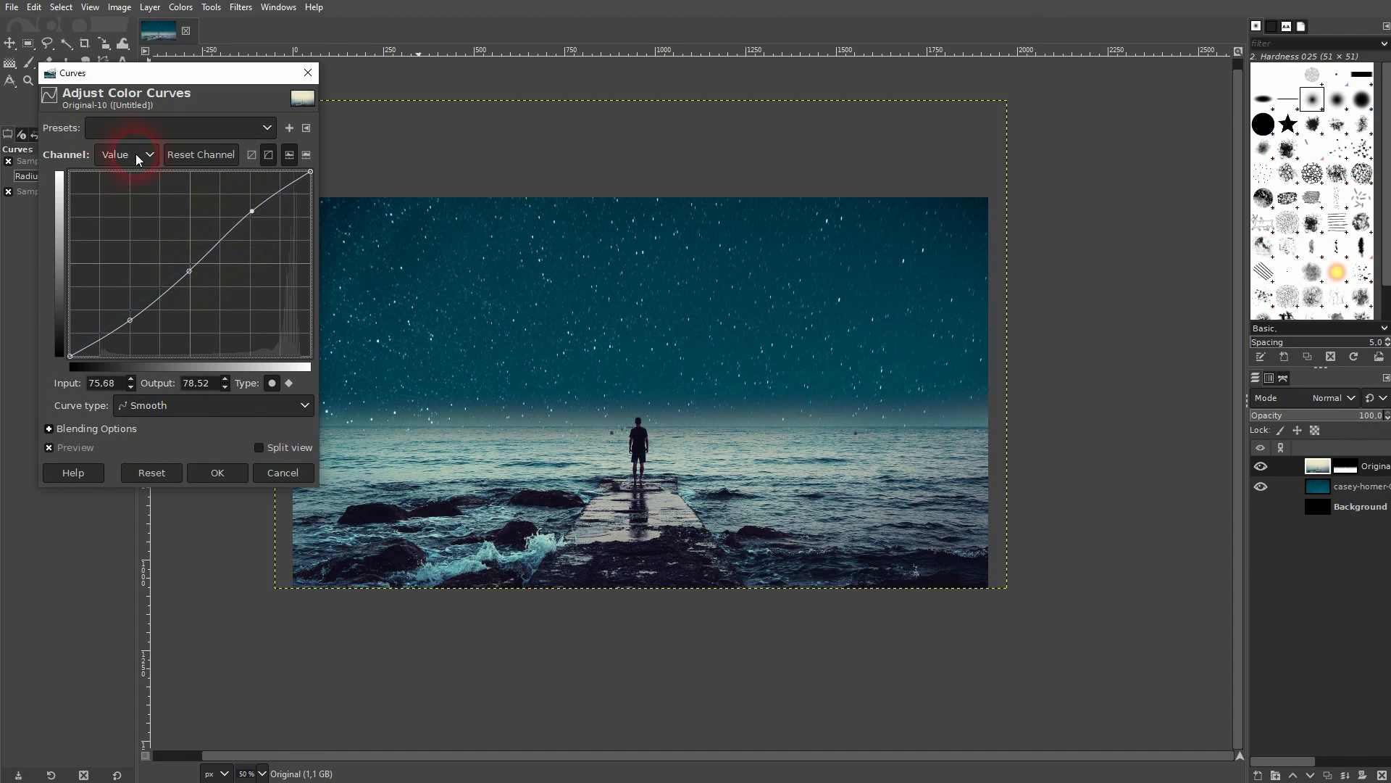
{"action": "left_click", "coordinate": [127, 154]}
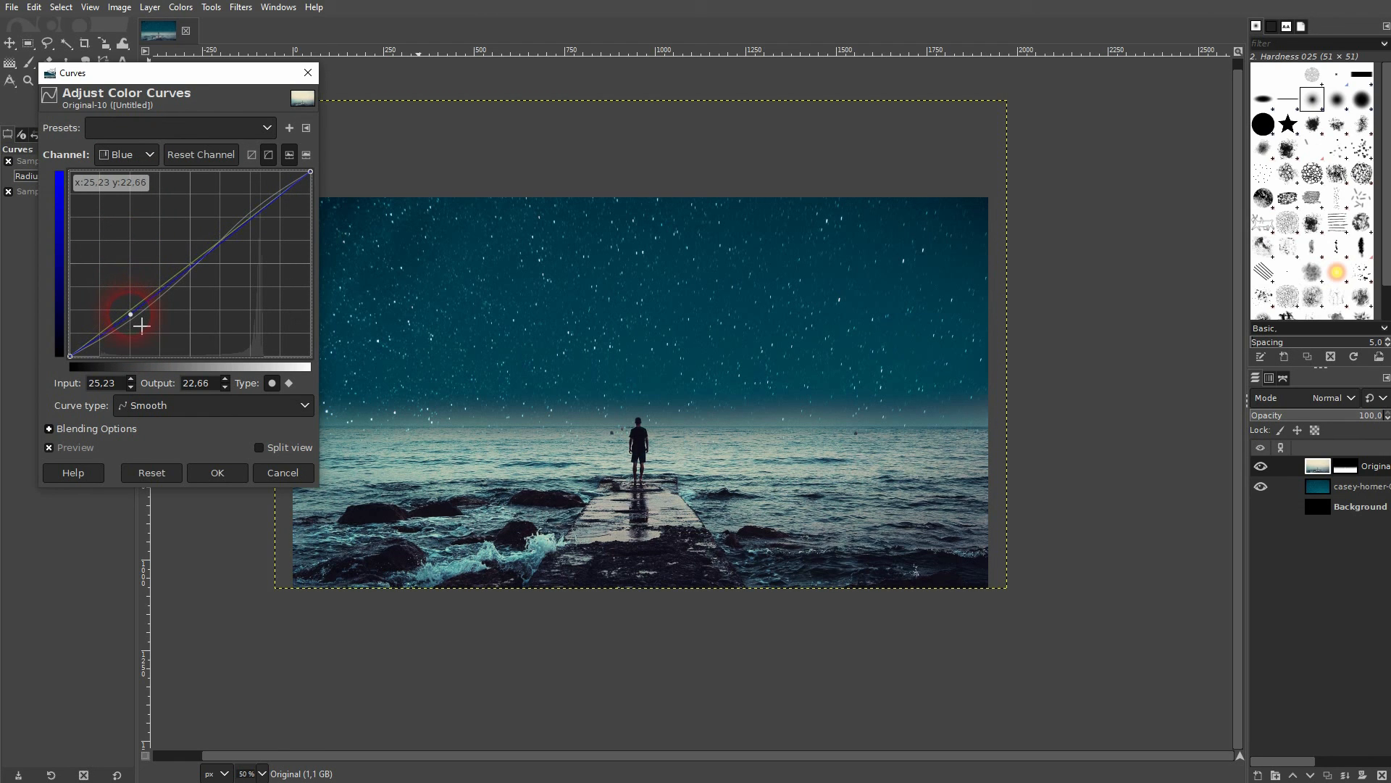
{"action": "left_click_drag", "start_coordinate": [131, 315], "coordinate": [130, 316]}
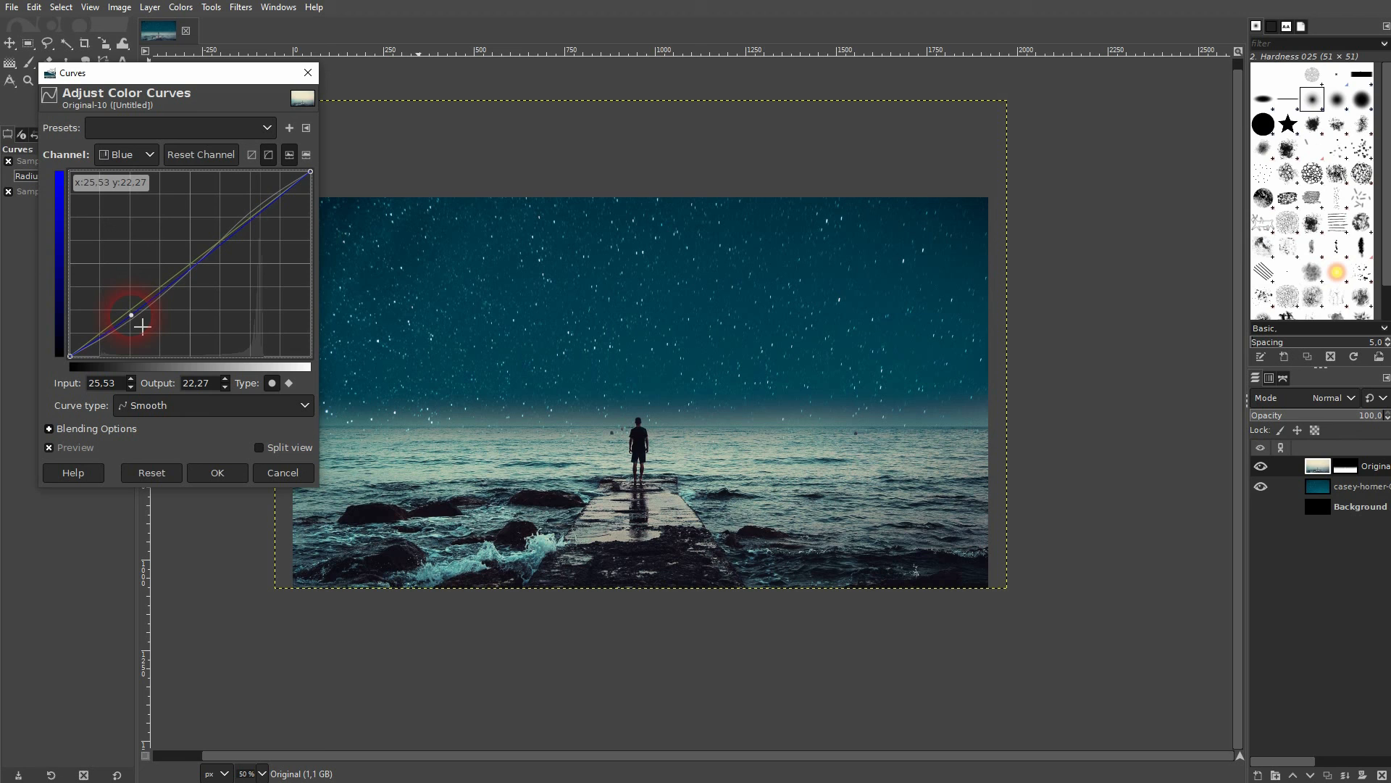
{"action": "mouse_move", "coordinate": [187, 377]}
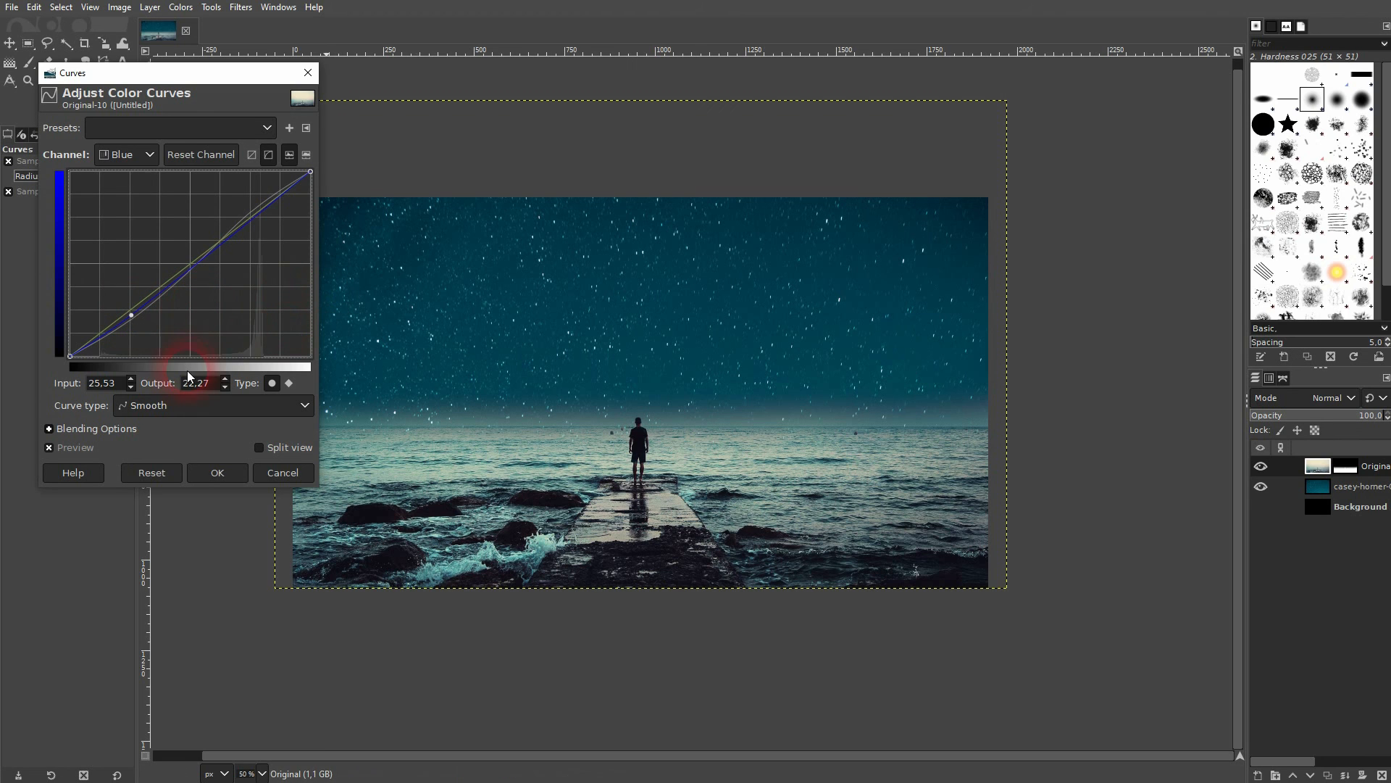
{"action": "left_click", "coordinate": [216, 473]}
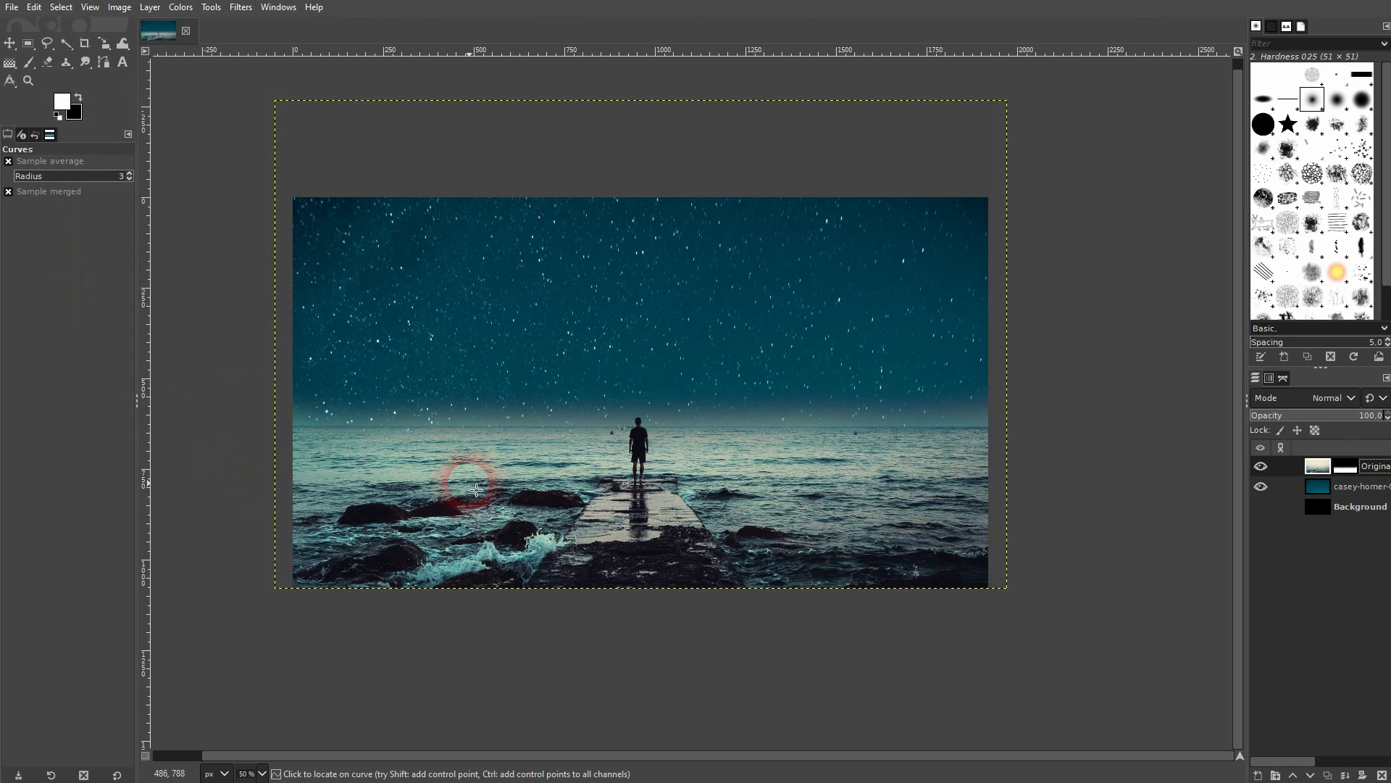
{"action": "left_click", "coordinate": [1259, 487]}
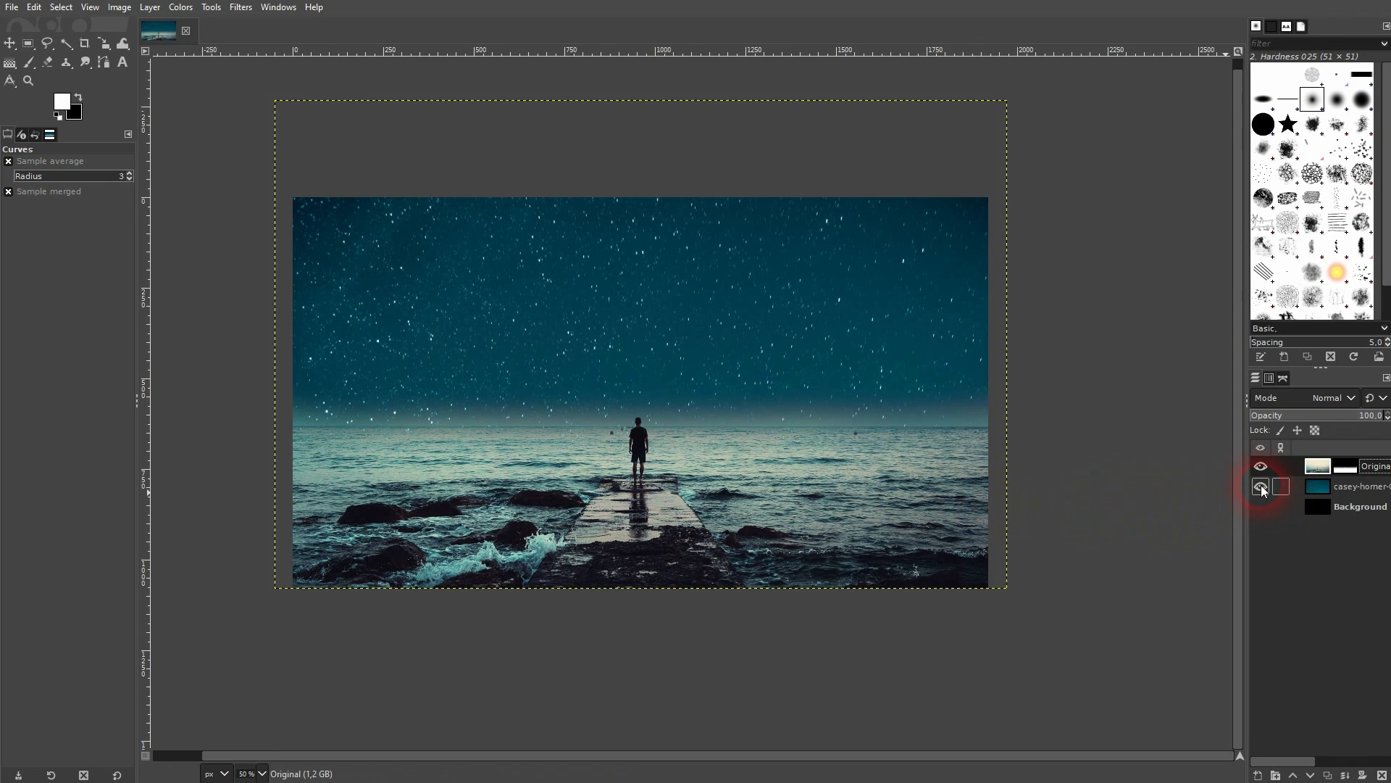
{"action": "left_click", "coordinate": [1259, 486]}
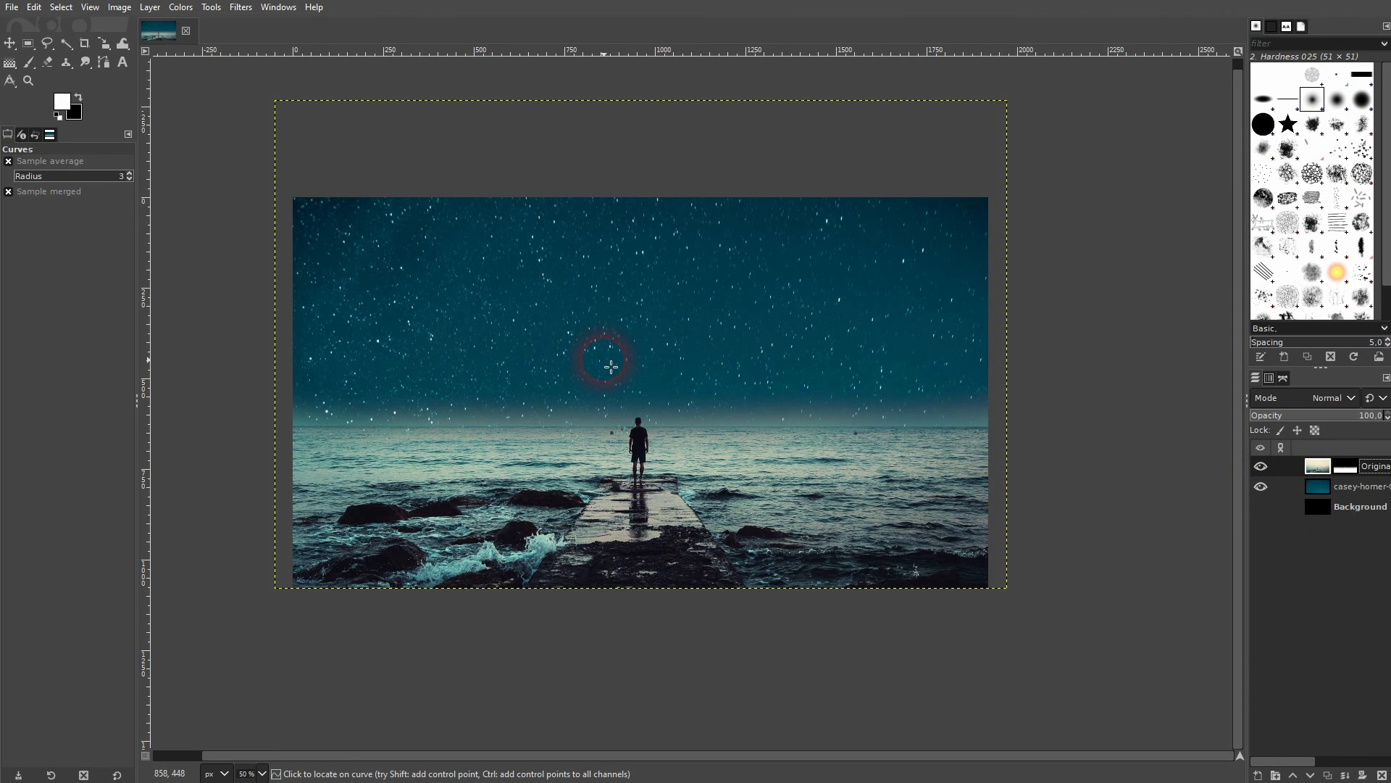